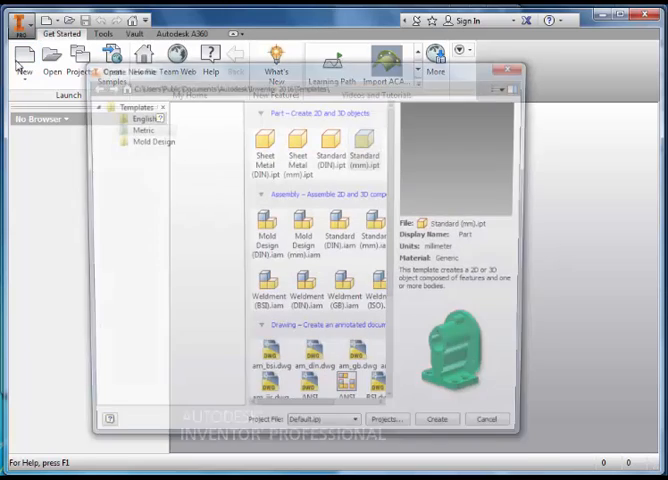
Step: Create a new part from the metric Standard (mm).ipt template
click(130, 128)
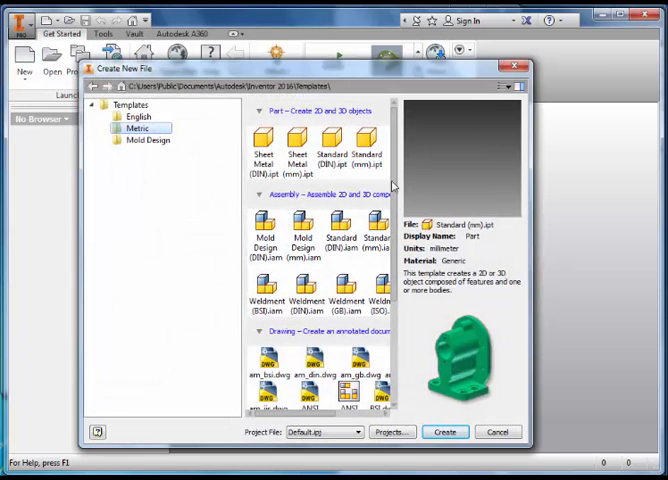
click(370, 140)
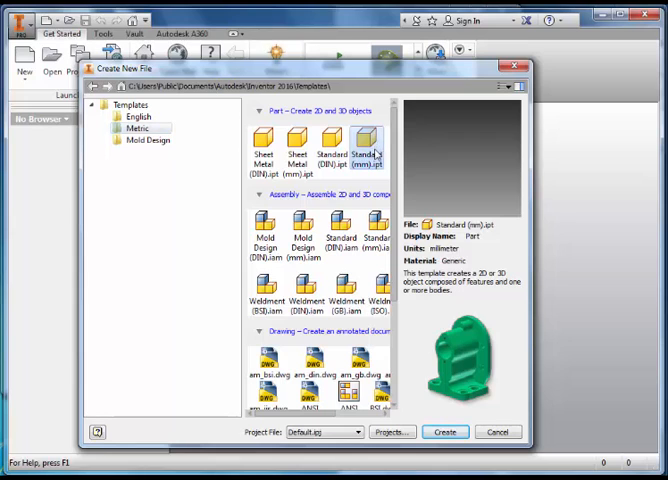
click(444, 432)
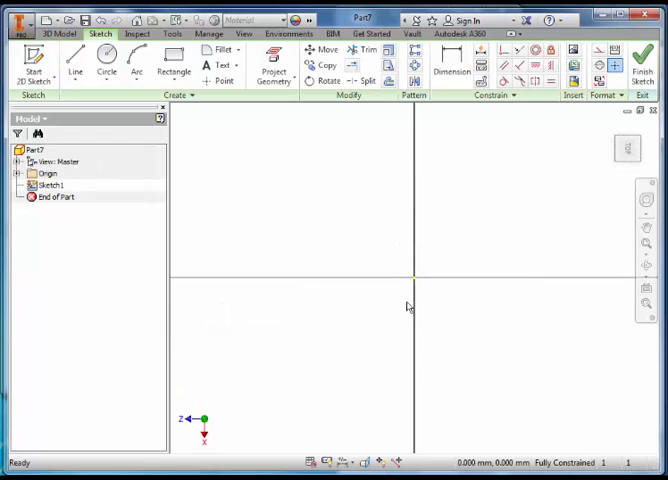
Step: Draw a two-corner rectangle starting at the origin
click(172, 60)
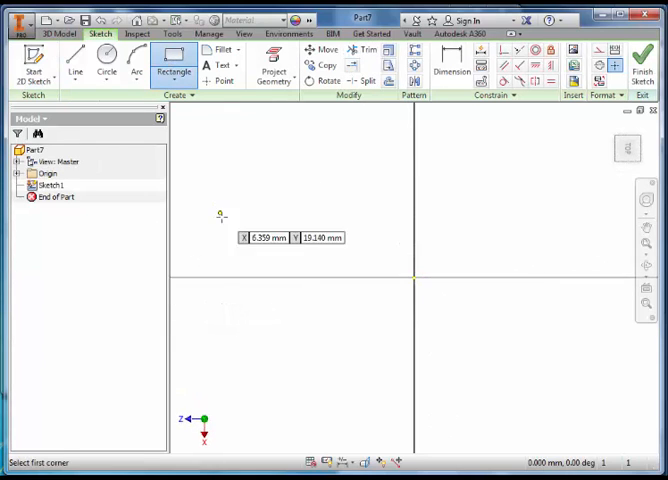
mouse_move(410, 276)
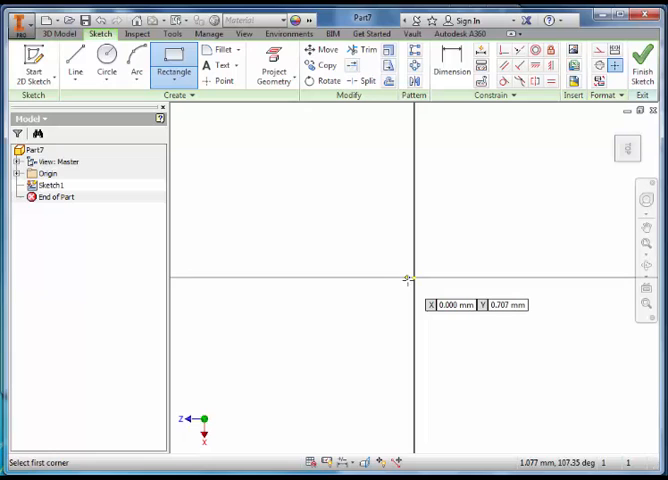
click(412, 276)
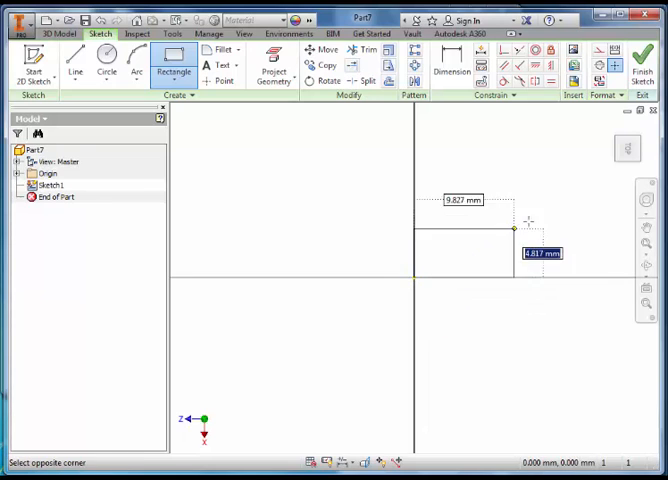
click(560, 276)
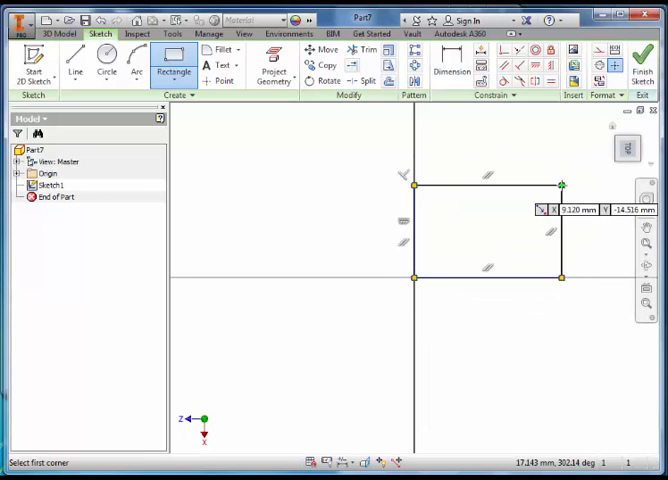
Step: Dimension the rectangle's height and set its width to 15
click(452, 60)
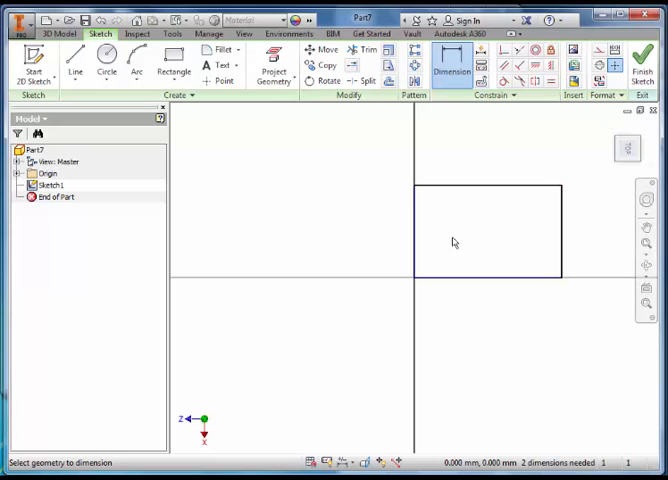
click(416, 232)
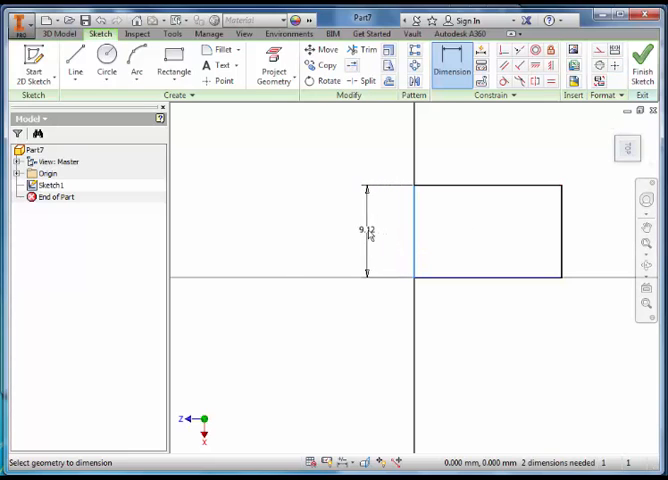
click(368, 240)
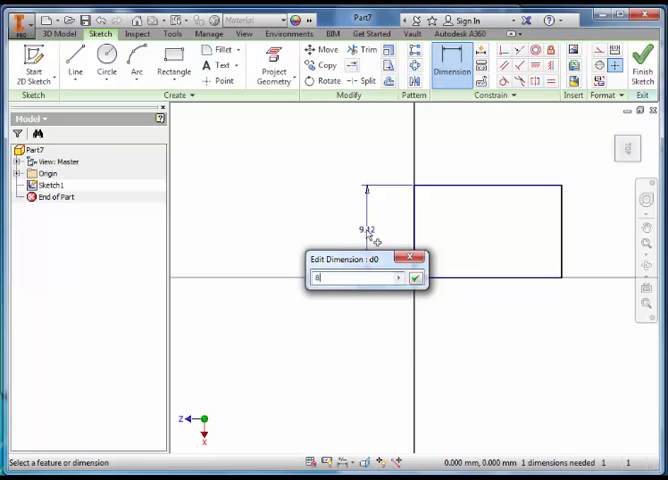
click(416, 278)
text(15)
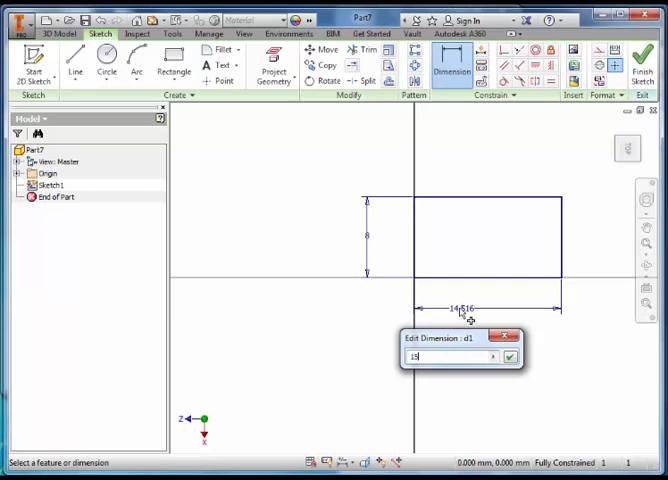
click(508, 356)
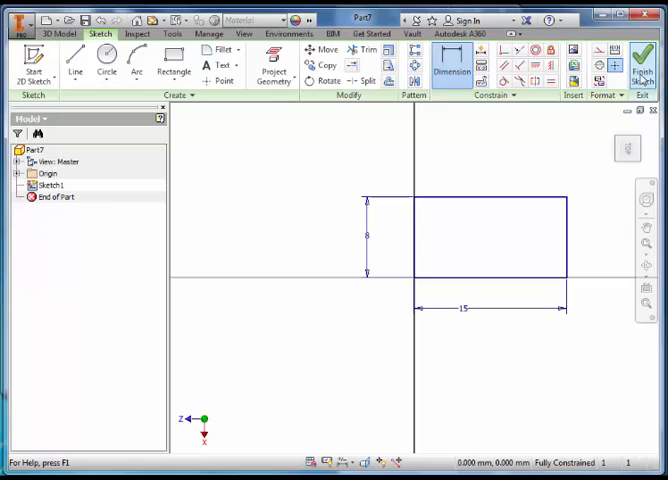
Step: Finish the sketch and extrude the rectangle 1.15 into a thin block (Extrusion1)
click(642, 60)
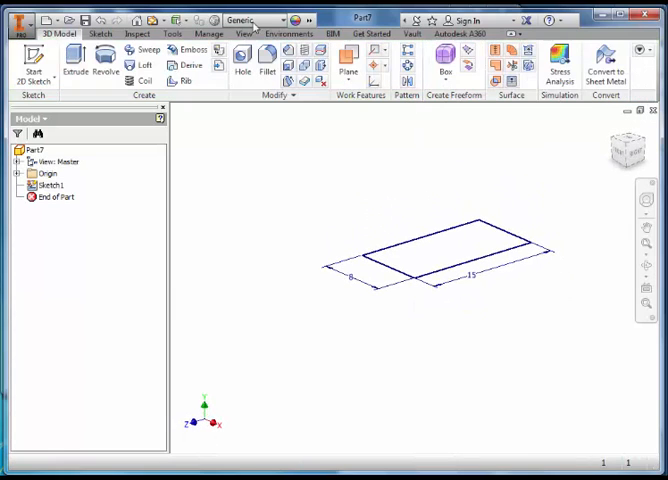
click(76, 64)
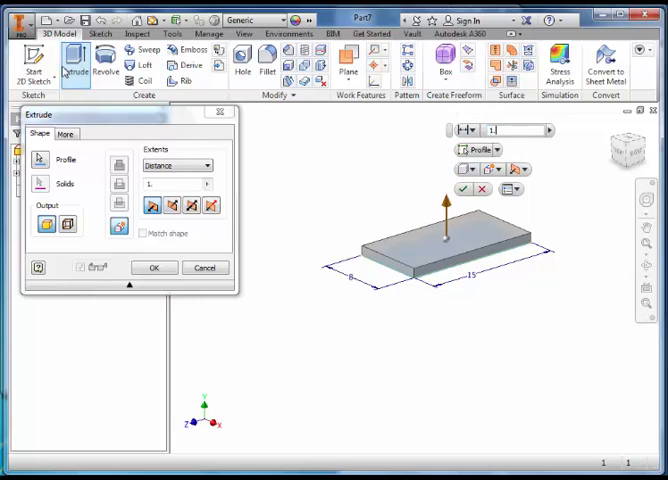
text(1.15)
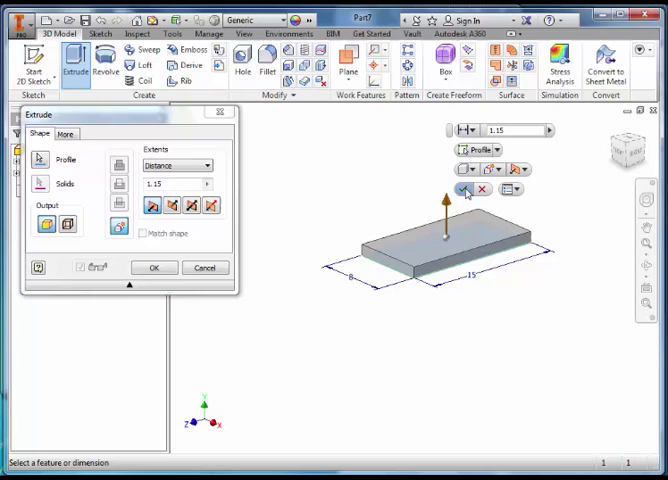
click(154, 268)
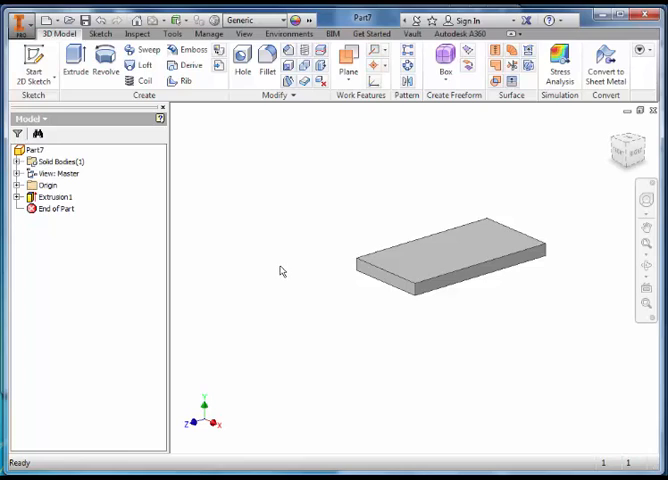
mouse_move(380, 246)
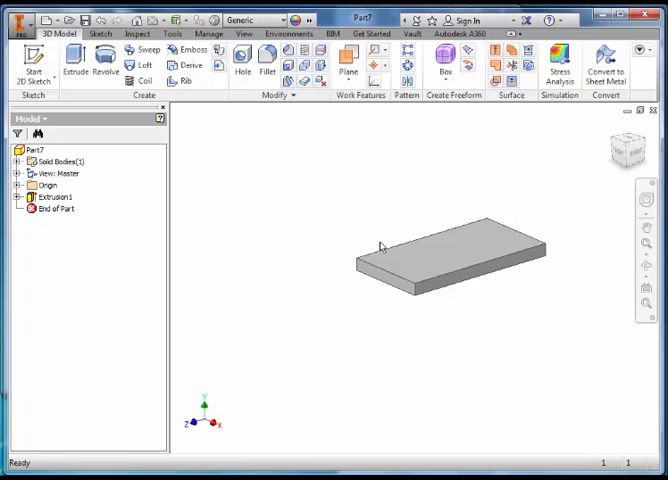
mouse_move(424, 138)
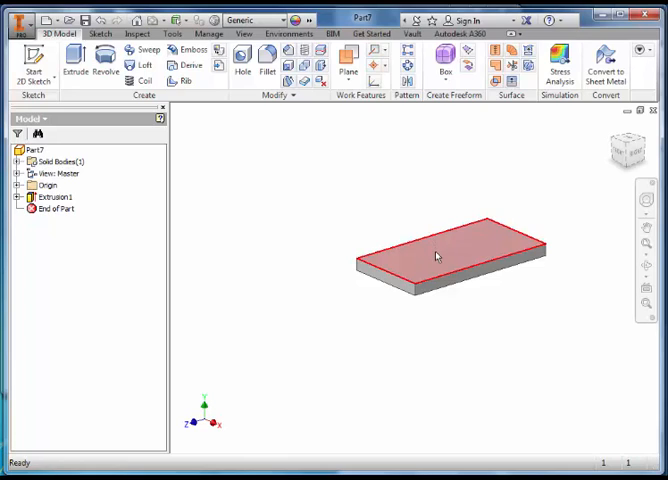
Step: Create a work plane offset above the block's top face
click(348, 64)
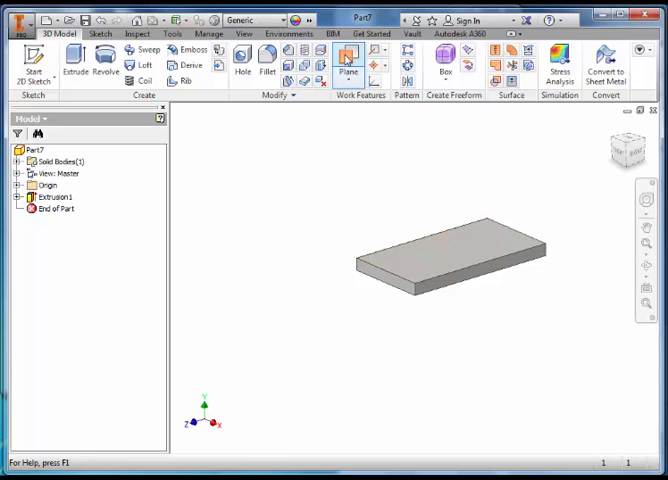
click(348, 64)
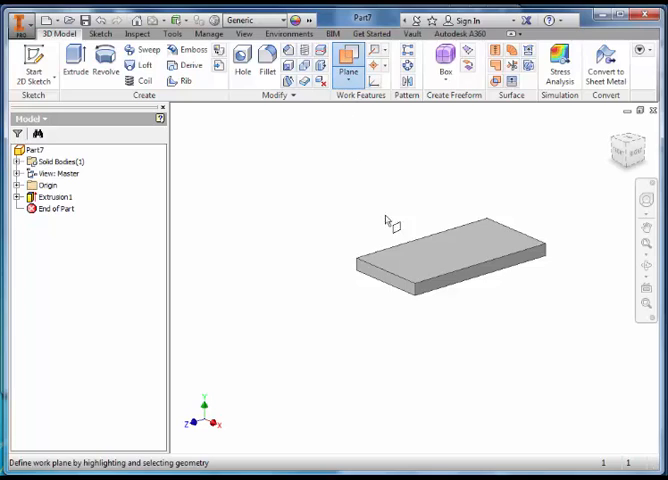
mouse_move(430, 264)
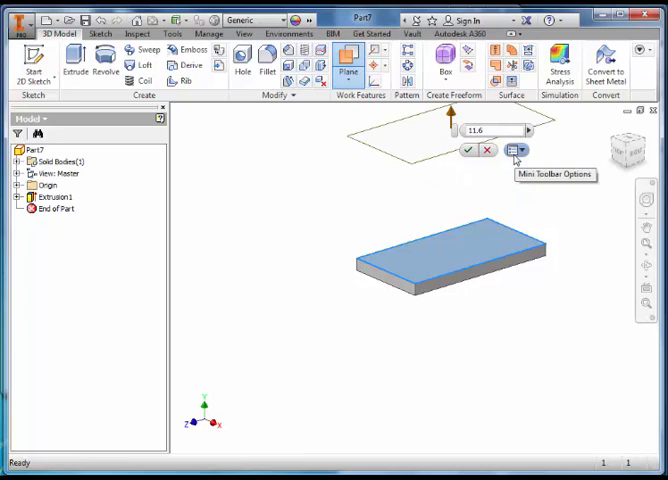
click(468, 150)
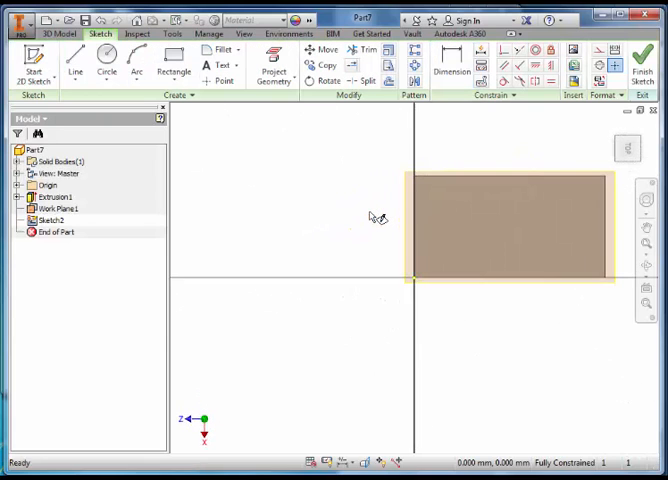
Step: Draw a rectangle on the raised work plane above the block
click(174, 68)
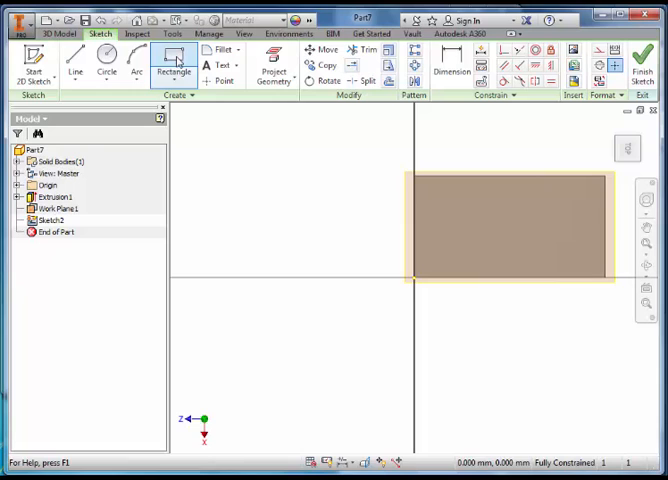
click(174, 62)
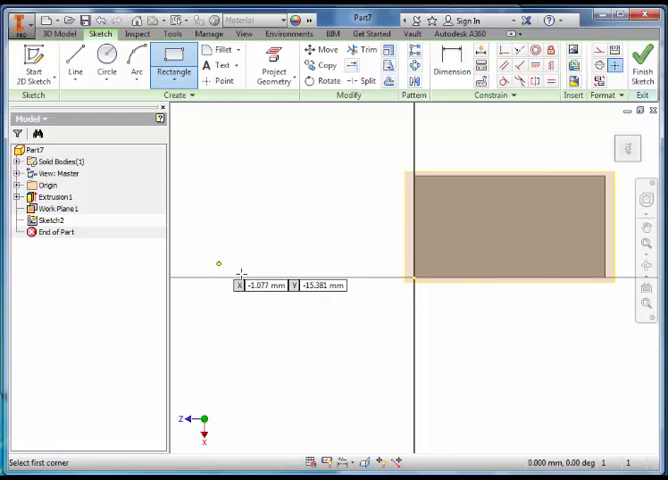
mouse_move(444, 176)
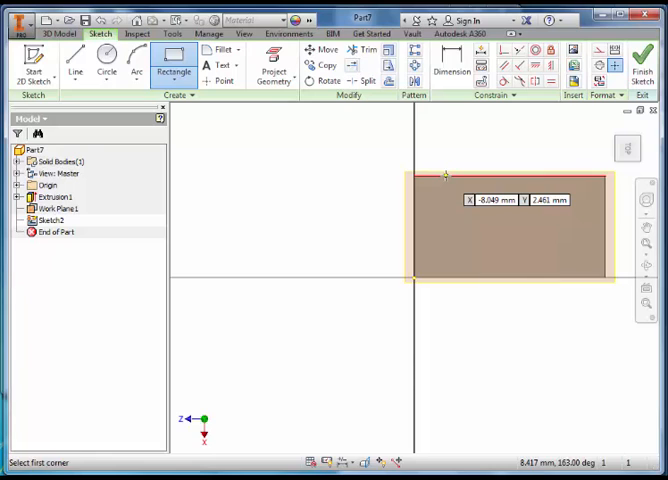
click(444, 180)
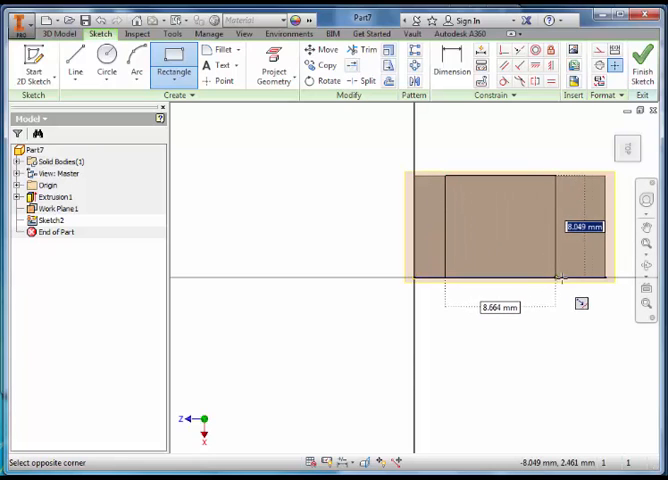
click(572, 276)
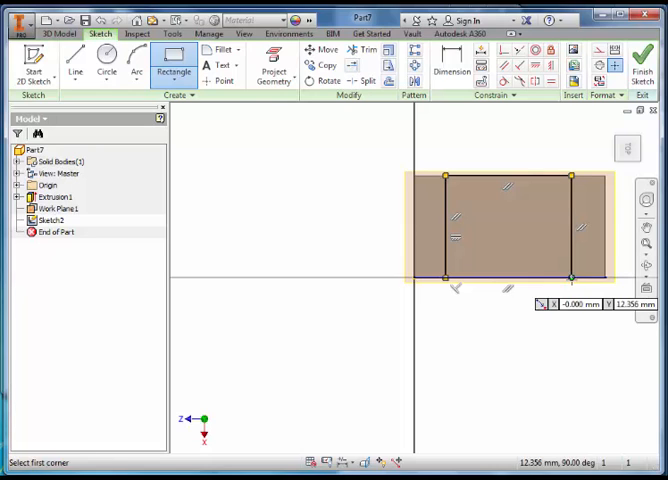
Step: Dimension the rectangle 11 wide and 8 tall and finish the sketch
click(452, 60)
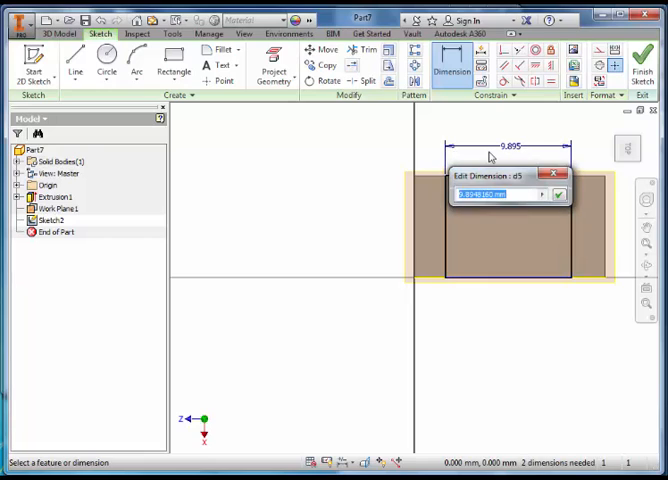
text(11)
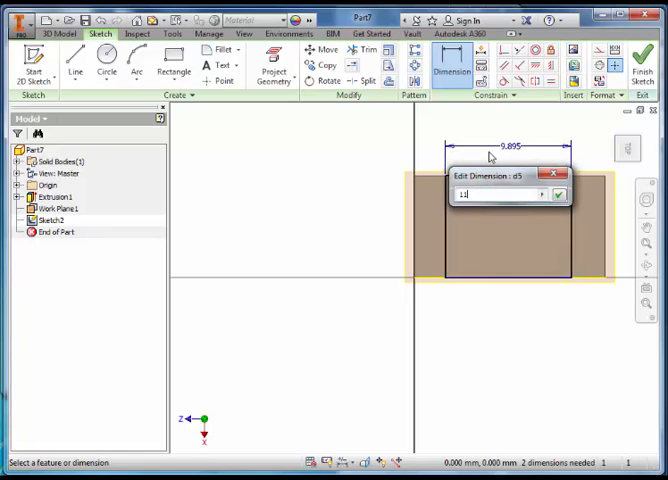
key(Return)
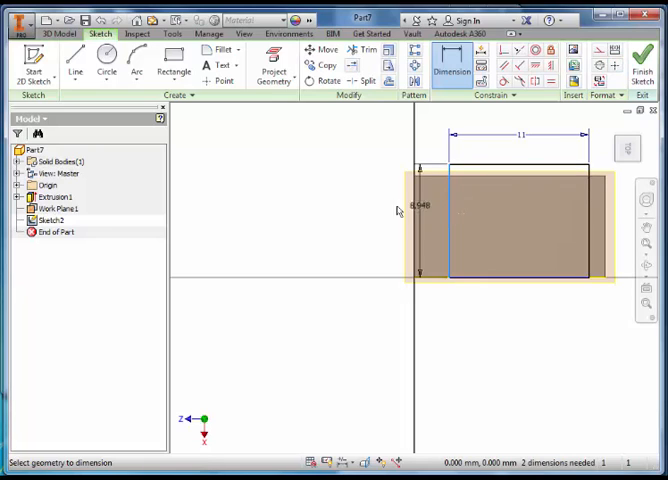
click(420, 204)
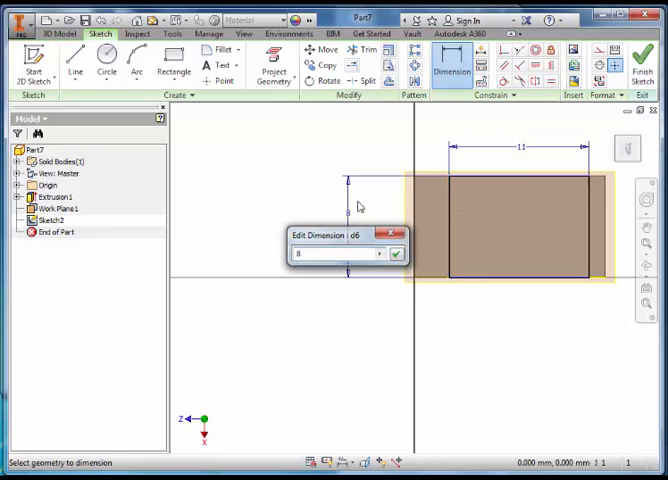
click(396, 252)
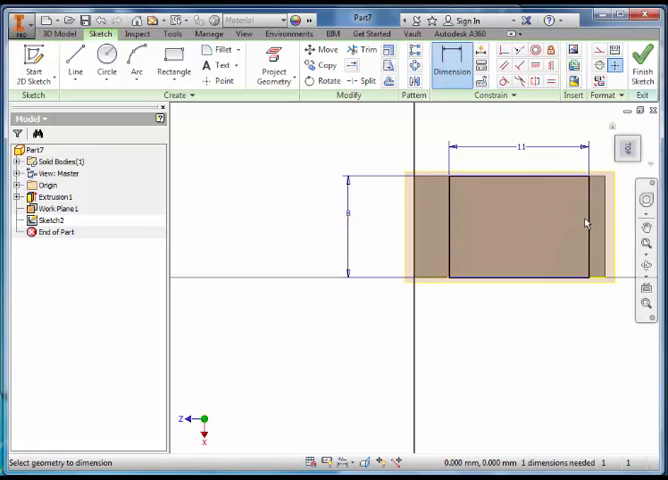
mouse_move(388, 268)
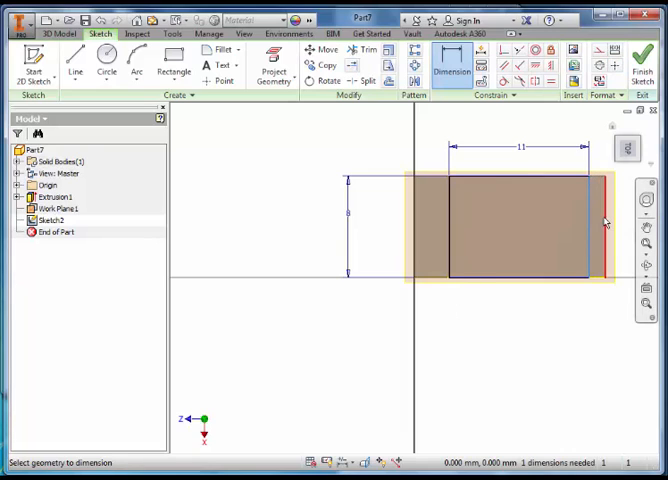
click(584, 156)
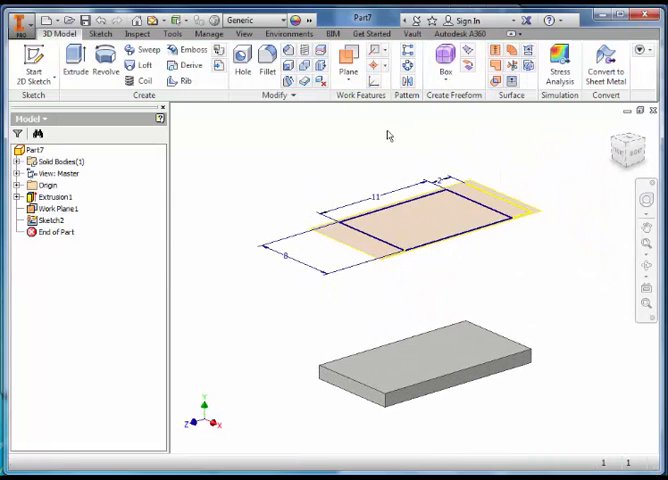
Step: Loft from the slab's top face to the raised rectangle, forming a tapered block
click(142, 64)
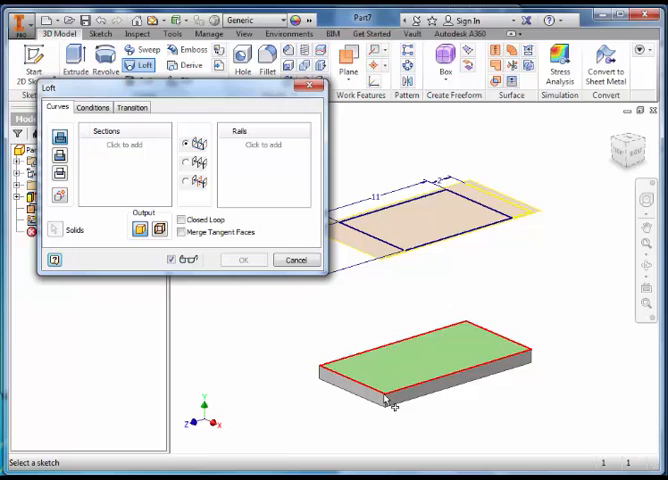
click(424, 360)
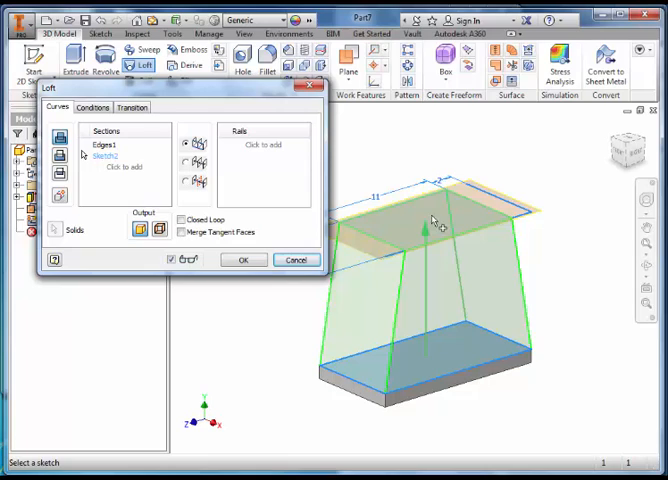
mouse_move(420, 220)
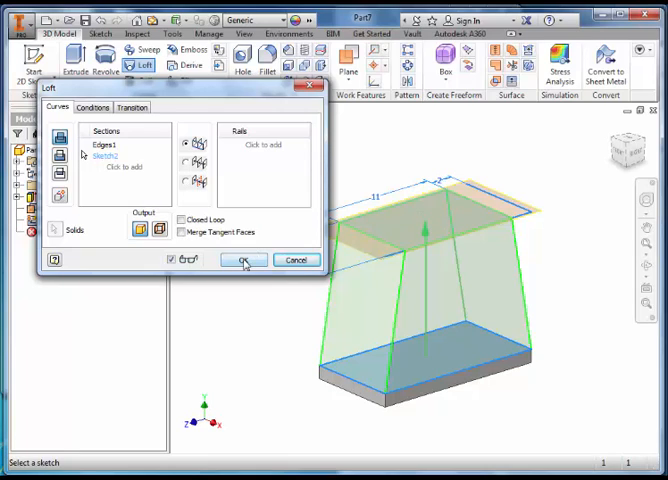
click(244, 260)
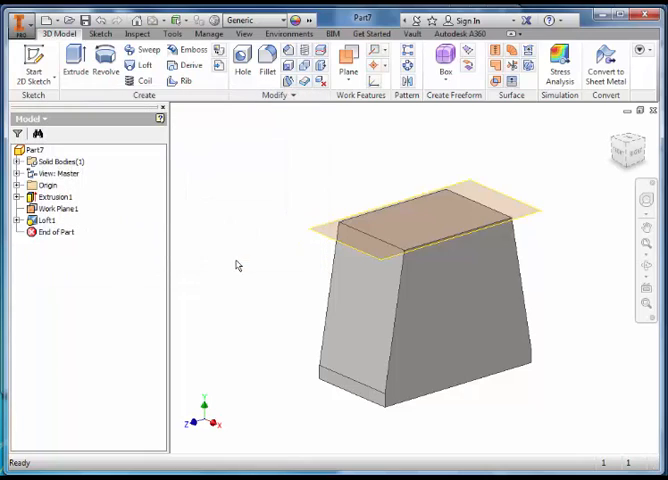
mouse_move(288, 368)
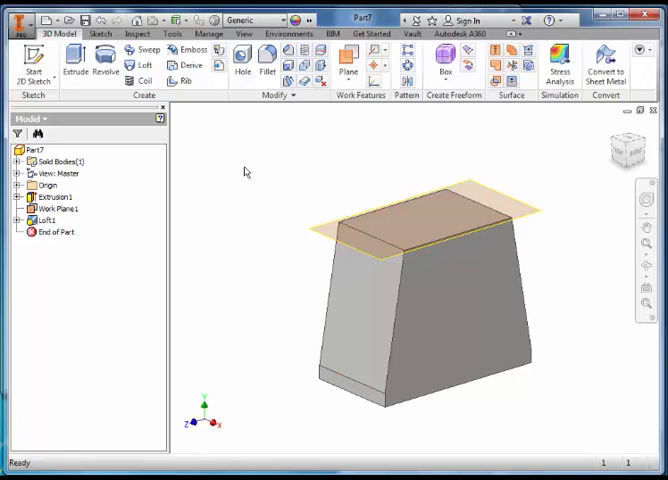
Step: Hide Work Plane1 by turning off its visibility
click(54, 208)
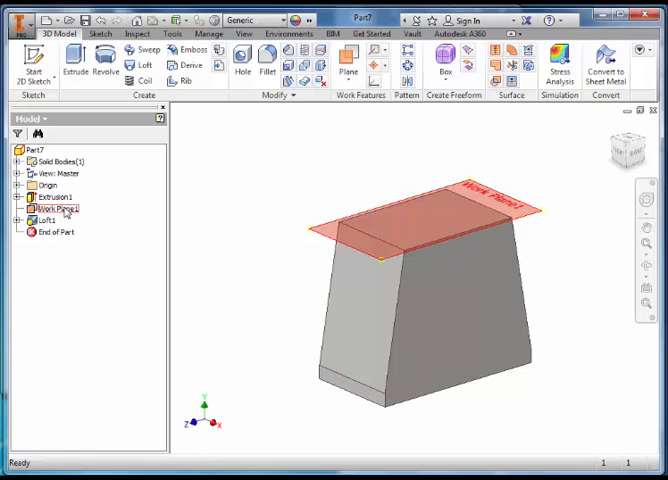
click(56, 208)
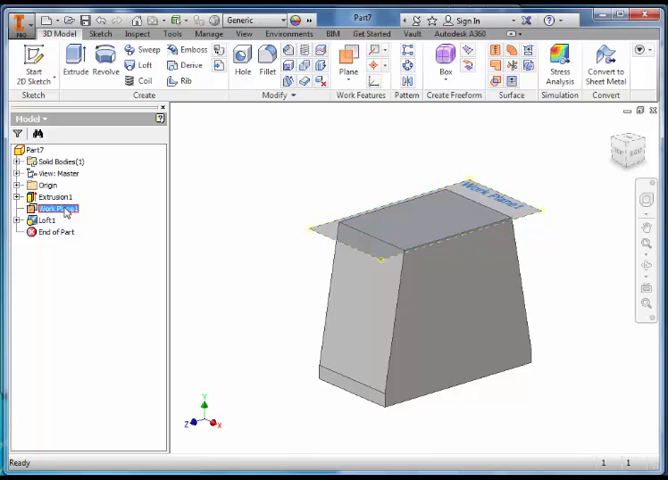
right_click(56, 208)
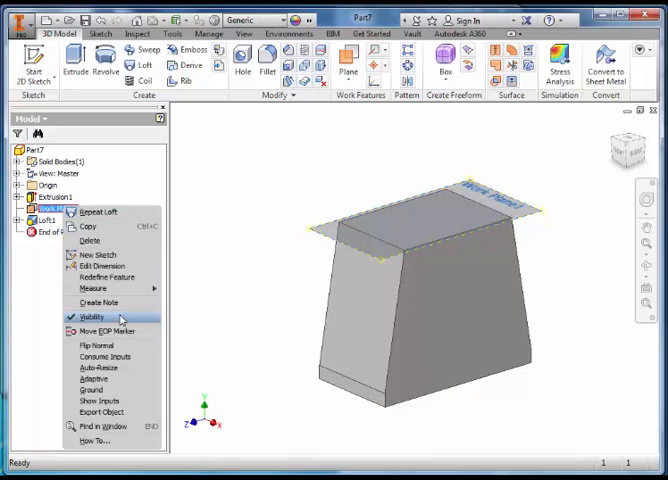
click(92, 316)
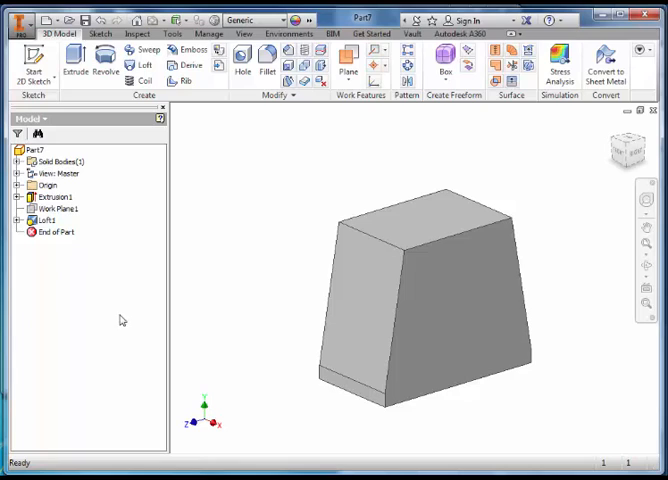
mouse_move(592, 312)
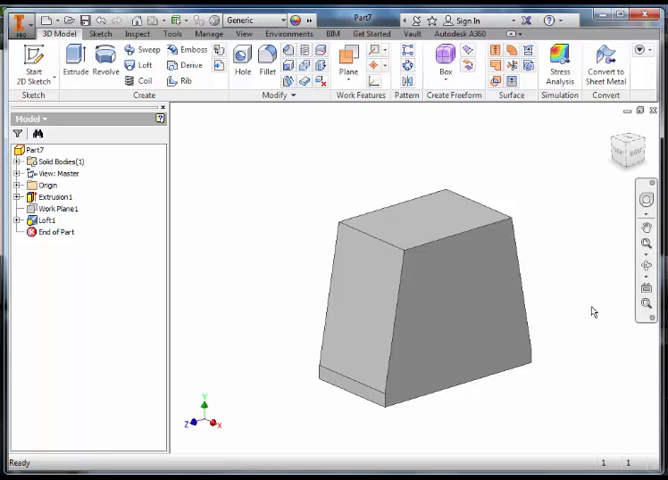
mouse_move(580, 312)
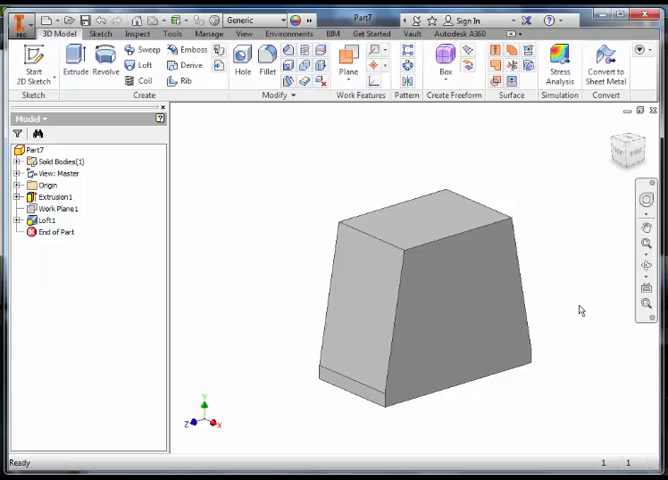
mouse_move(574, 292)
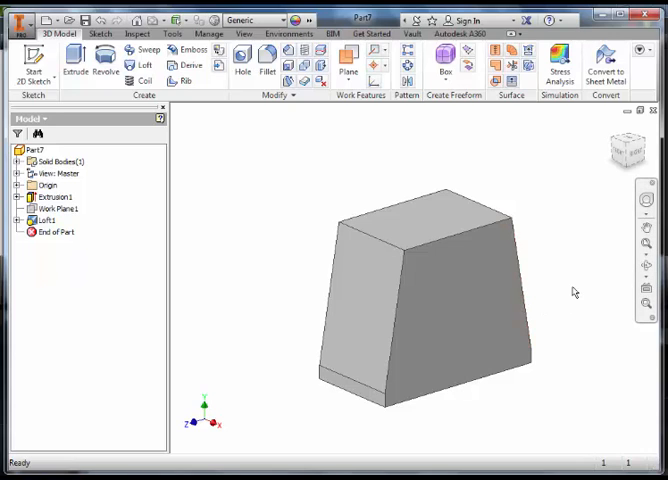
mouse_move(482, 146)
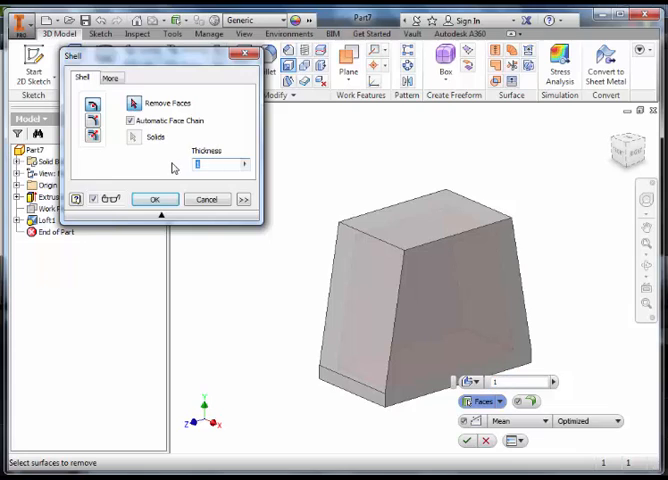
Step: Shell the tapered block with a wall thickness of 0.25
text(.25)
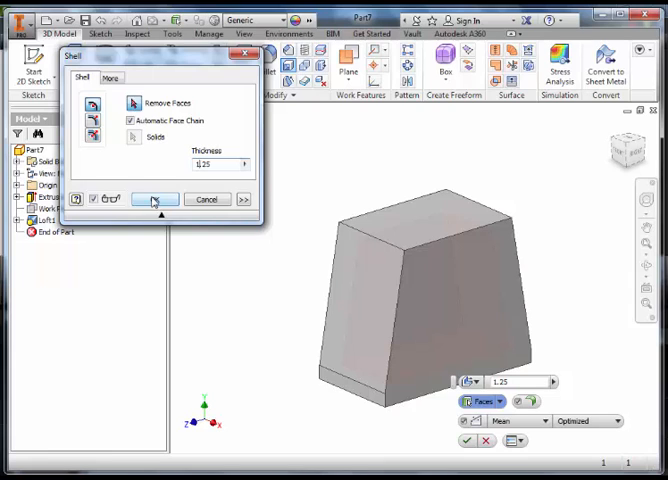
click(156, 200)
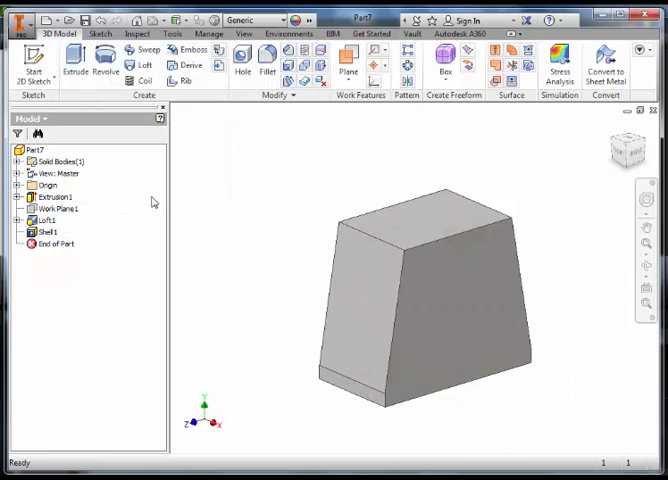
mouse_move(378, 162)
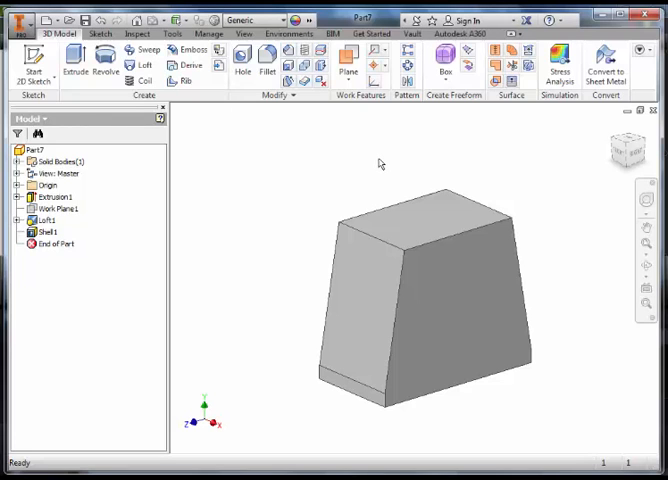
mouse_move(264, 156)
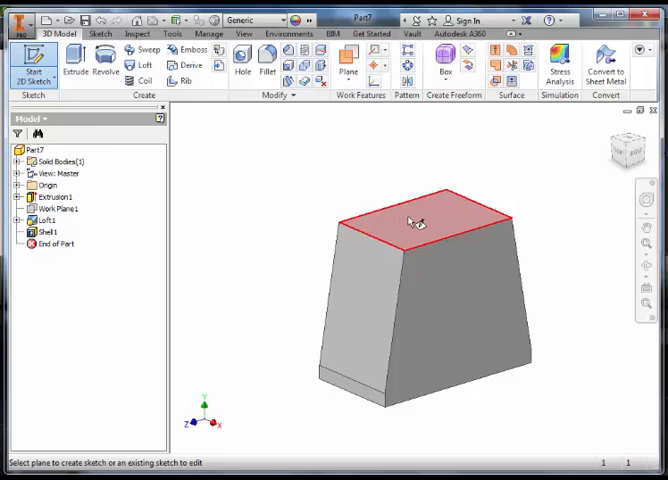
Step: Sketch a circle near the centre of the block's top face
click(416, 222)
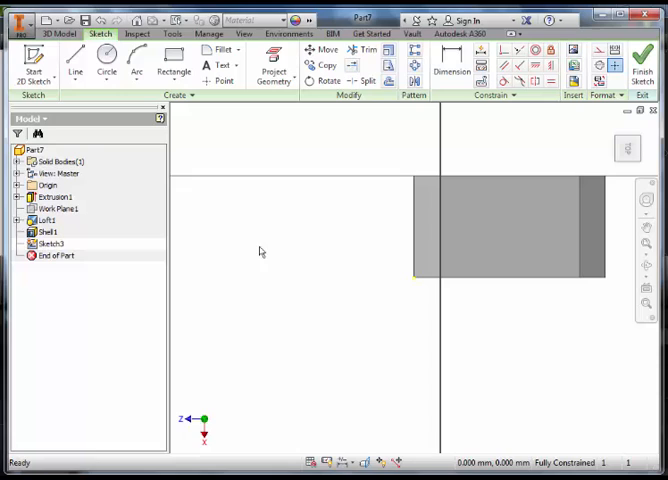
mouse_move(464, 216)
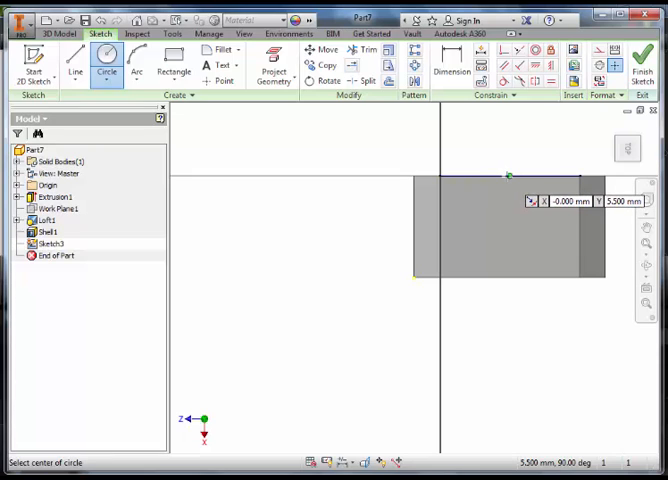
mouse_move(508, 190)
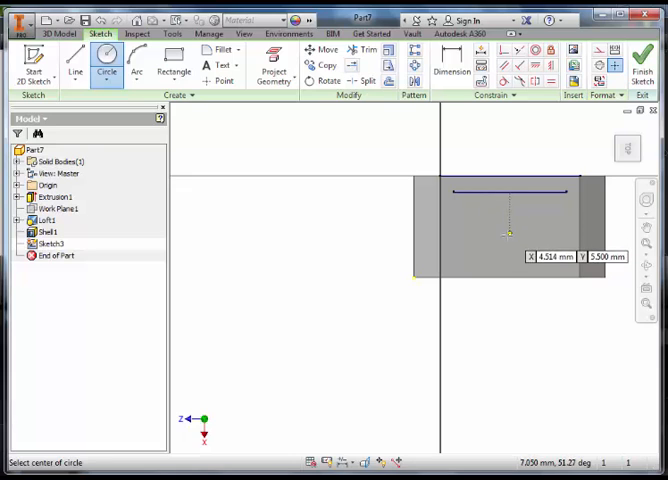
mouse_move(506, 228)
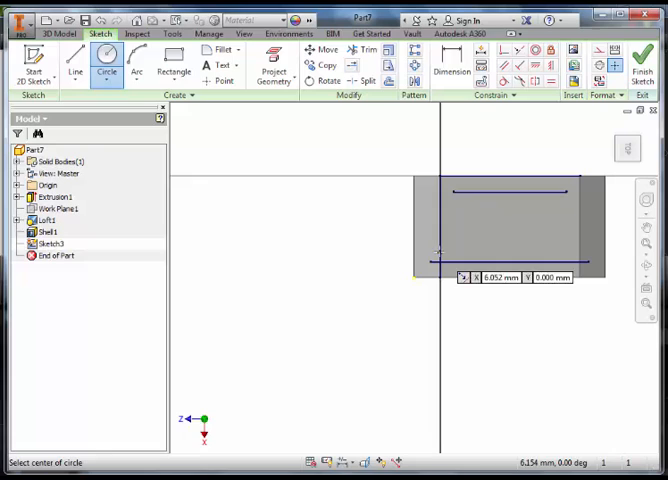
mouse_move(436, 222)
text(4.000)
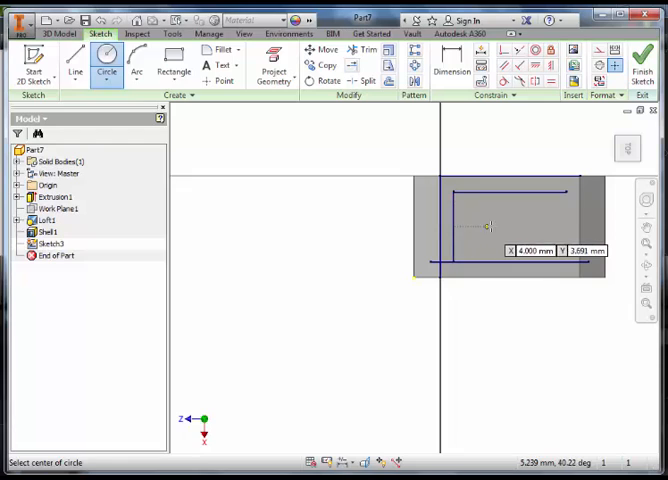
mouse_move(510, 224)
text(5.500)
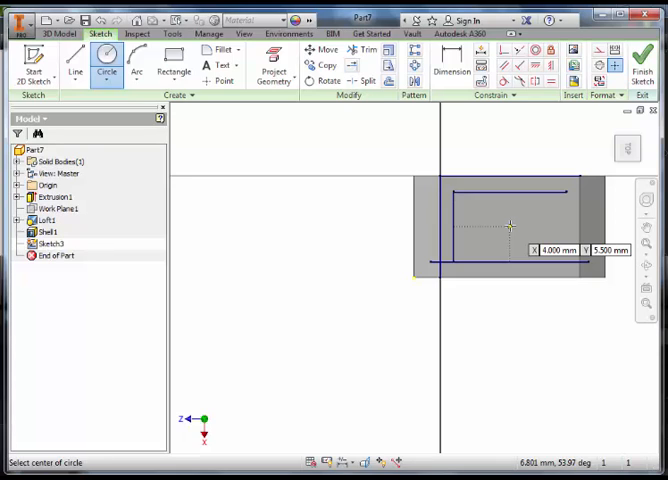
click(510, 226)
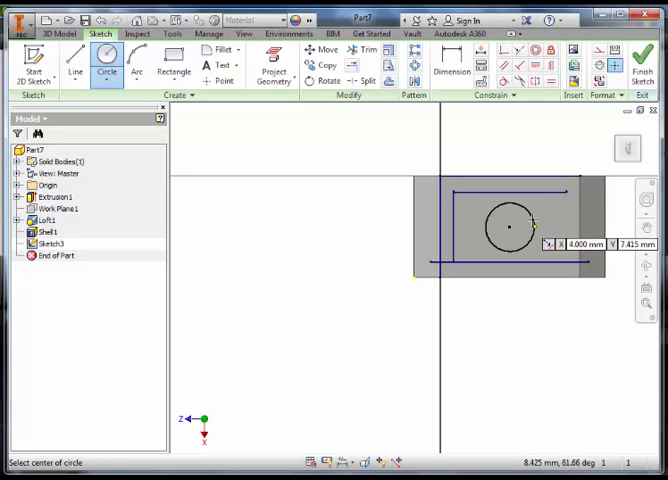
Step: Dimension the circle to diameter 5 and finish the sketch
click(452, 60)
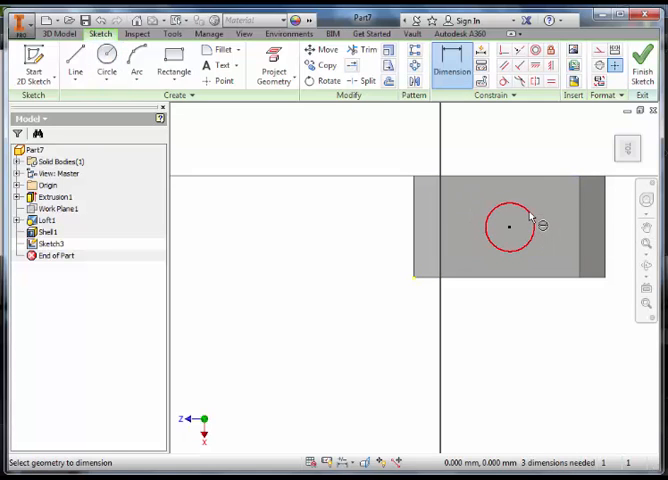
click(510, 228)
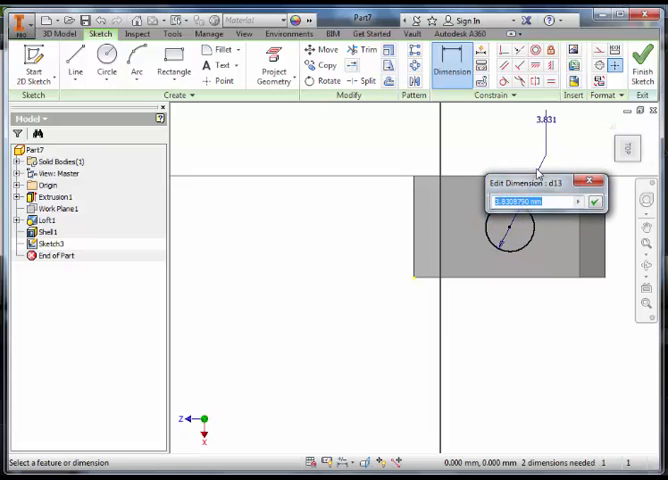
click(594, 200)
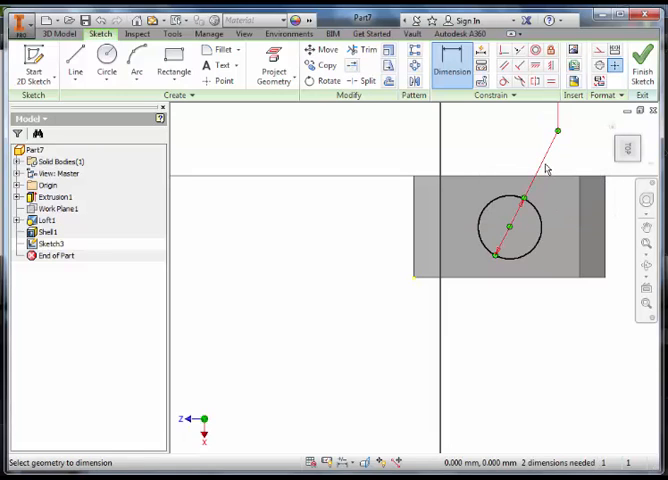
click(644, 56)
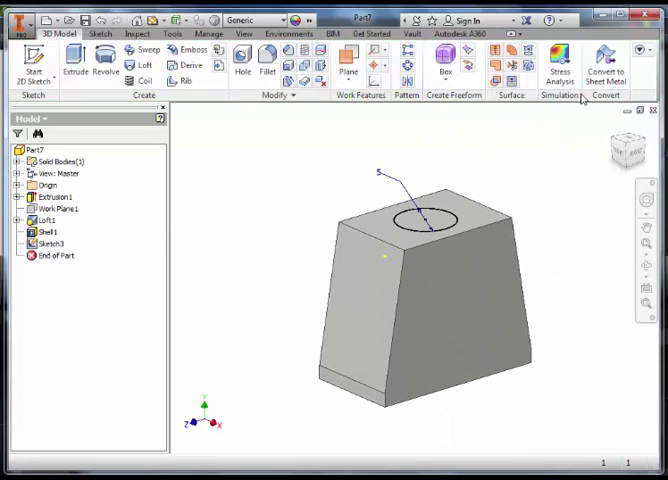
Step: Extrude the circle into a cylindrical neck on the top face
click(76, 62)
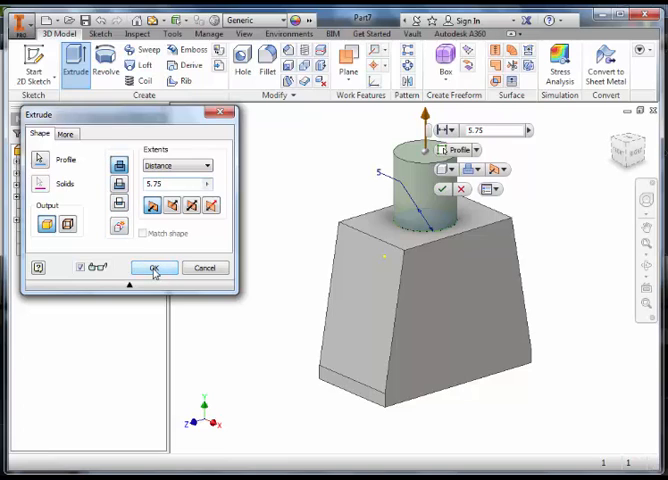
click(154, 268)
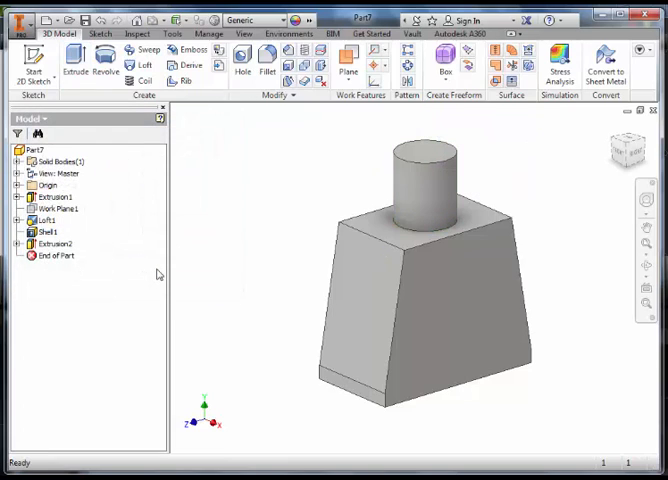
mouse_move(248, 224)
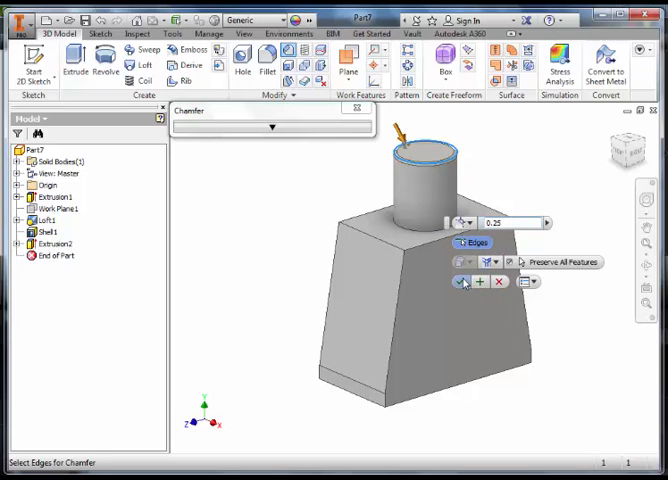
Step: Chamfer the top edge of the cylindrical neck, creating Chamfer1
click(464, 280)
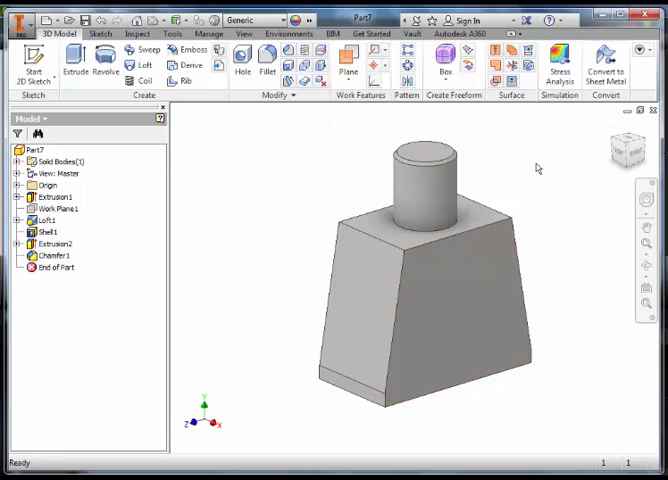
mouse_move(550, 296)
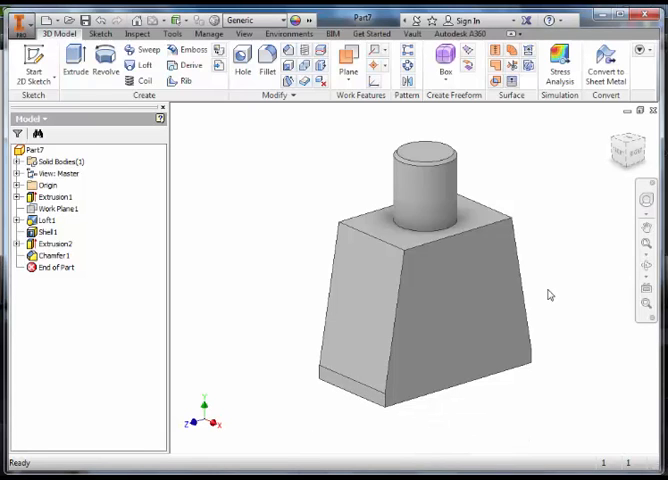
mouse_move(624, 288)
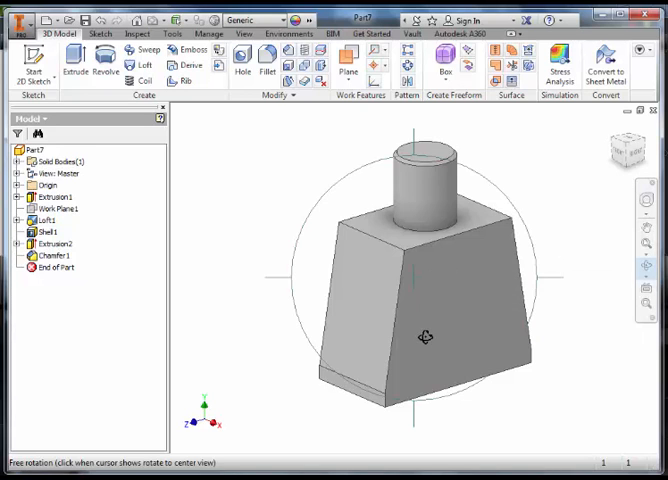
Step: Orbit the block to expose its underside for a new sketch
drag(424, 336, 428, 158)
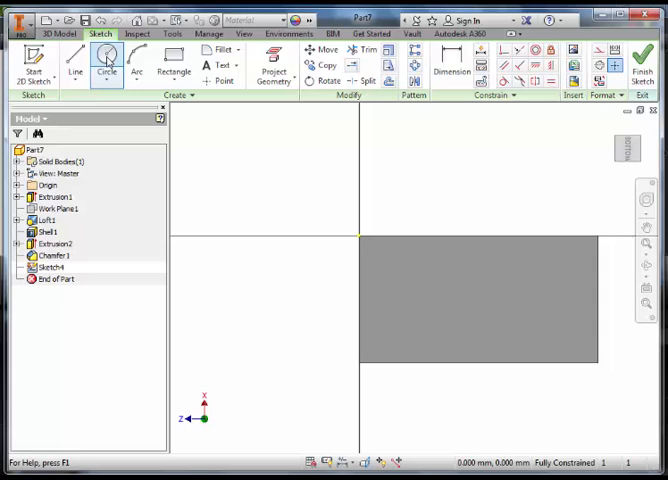
Step: Draw a circle on the block's bottom face
click(106, 58)
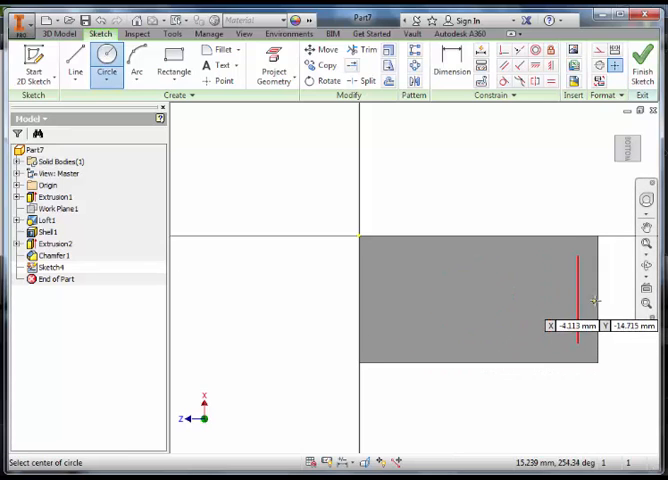
mouse_move(596, 298)
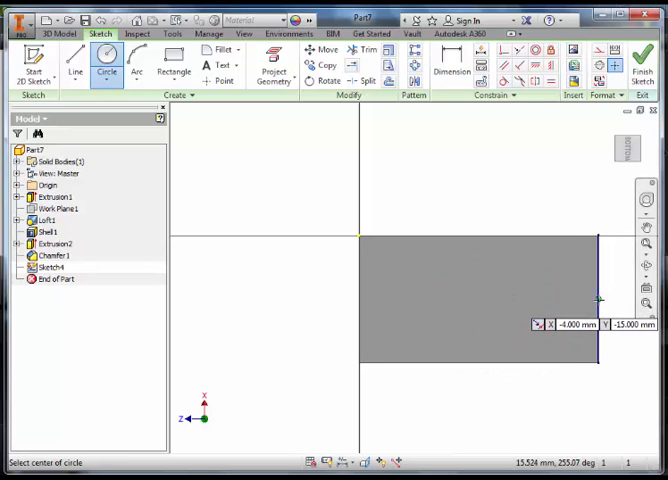
mouse_move(584, 298)
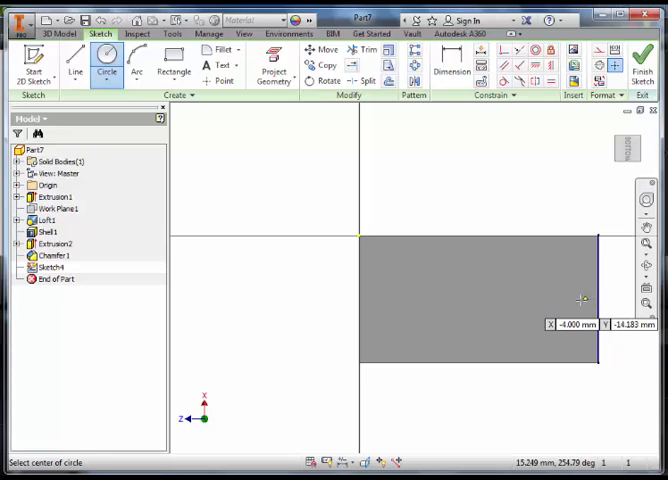
mouse_move(536, 298)
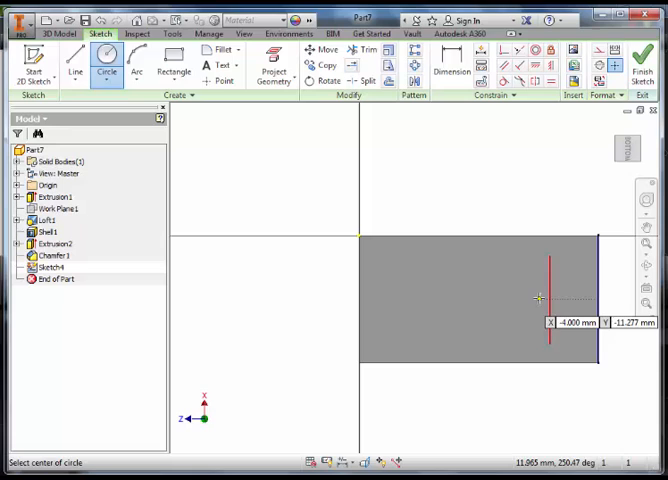
click(536, 298)
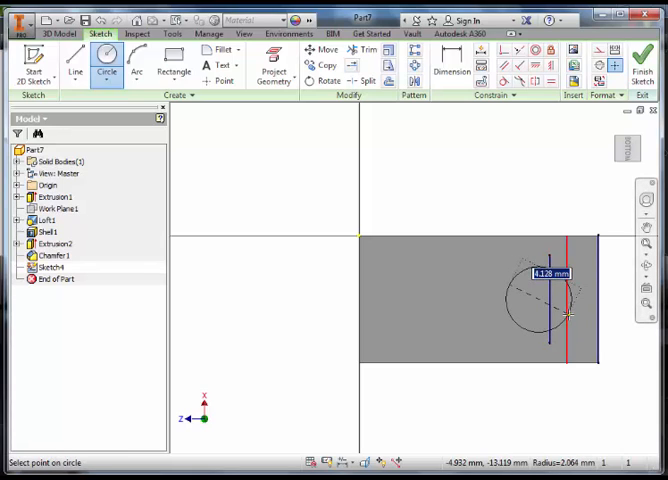
click(566, 316)
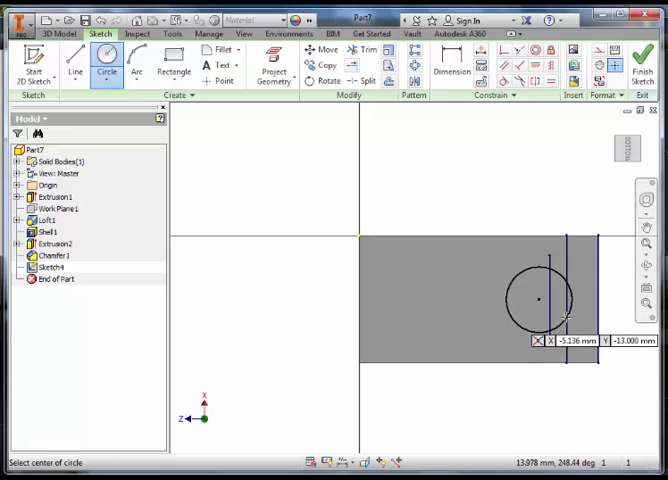
Step: Dimension the circle's diameter and its distance from the block's edge
click(452, 60)
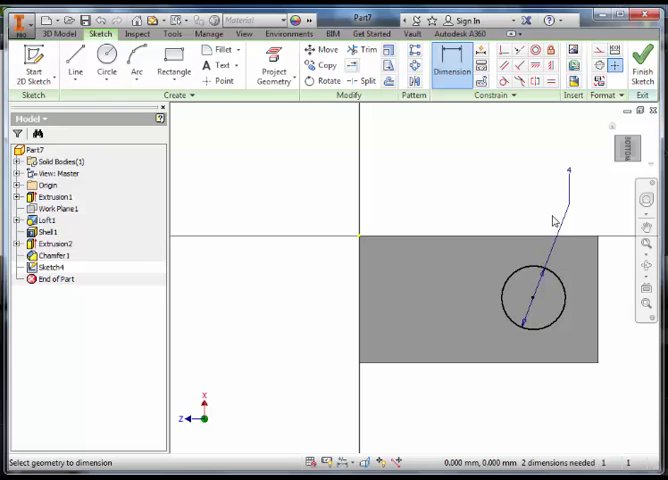
mouse_move(526, 226)
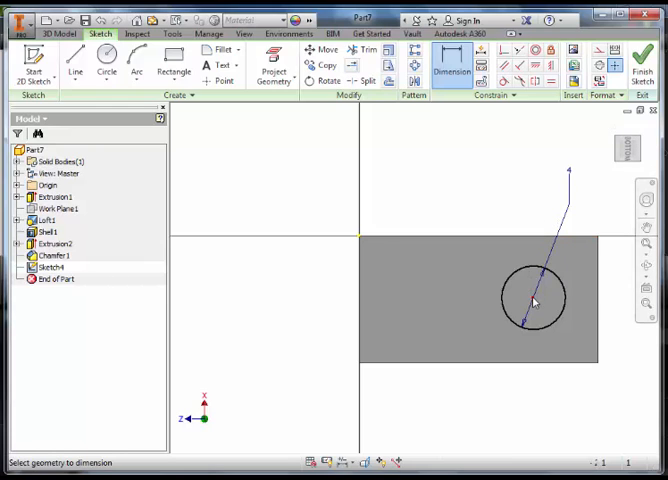
click(552, 196)
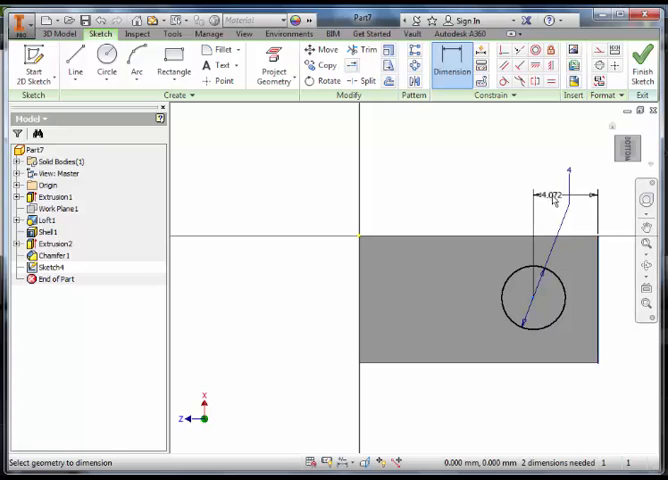
click(552, 192)
text(4.375)
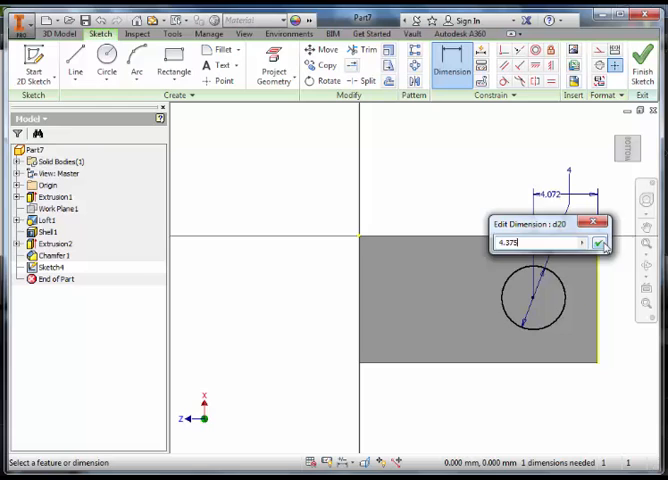
click(598, 244)
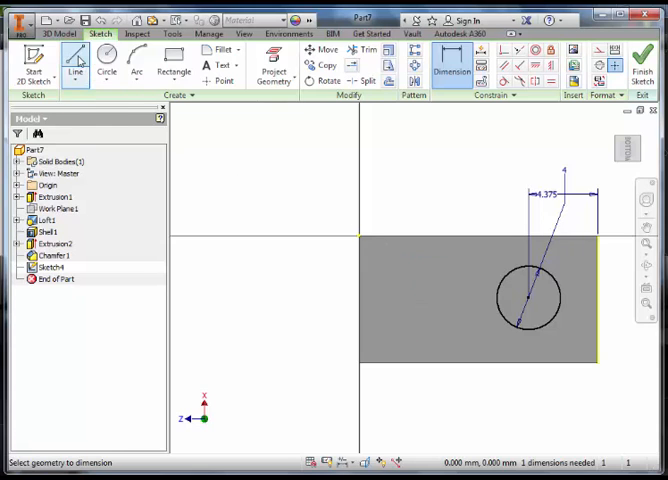
mouse_move(76, 64)
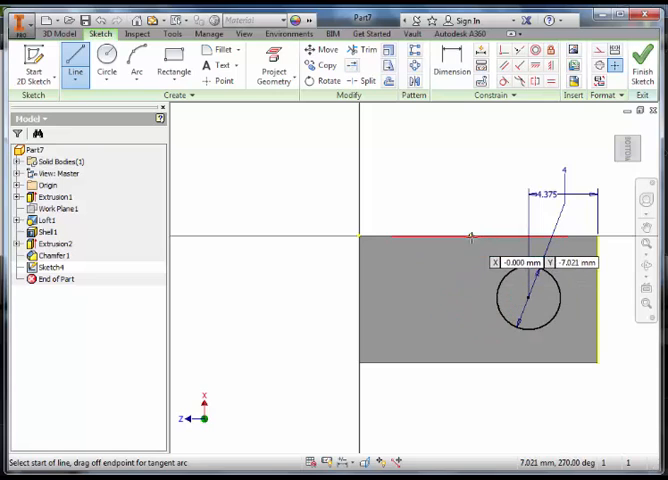
mouse_move(478, 236)
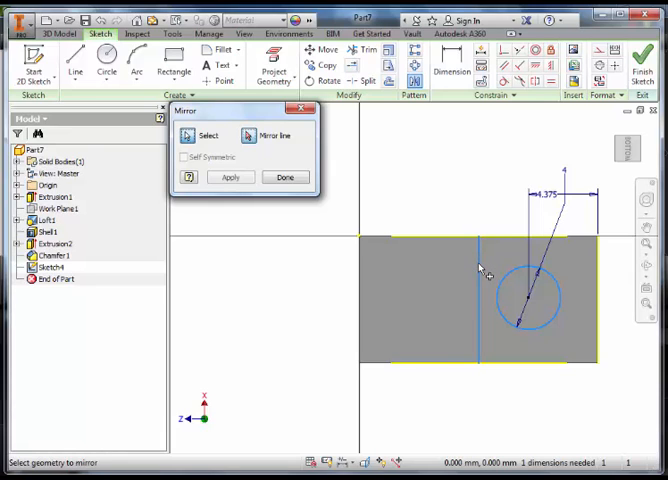
Step: Mirror the left circle across the vertical line and finish Sketch4
click(230, 176)
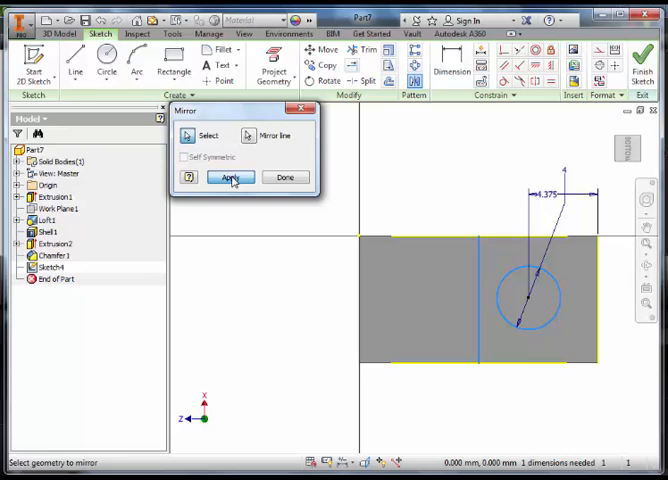
click(230, 176)
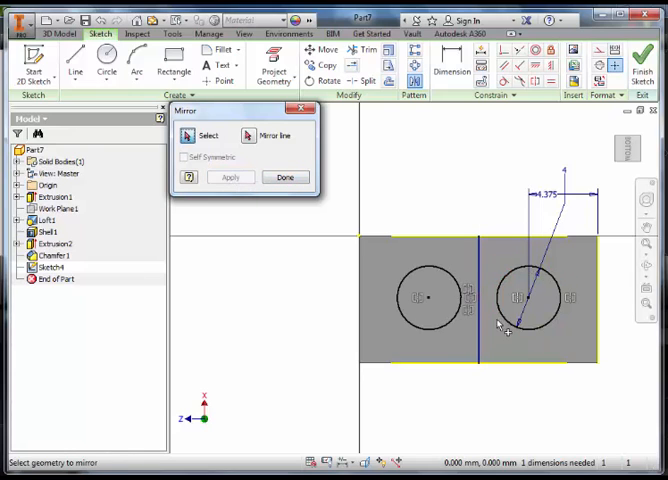
mouse_move(444, 296)
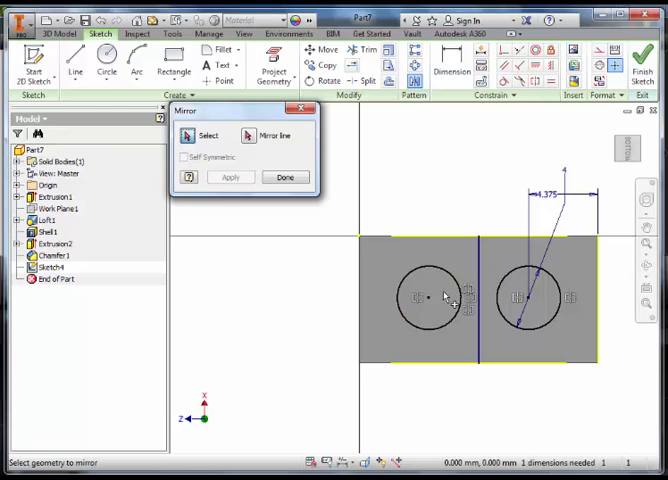
click(428, 298)
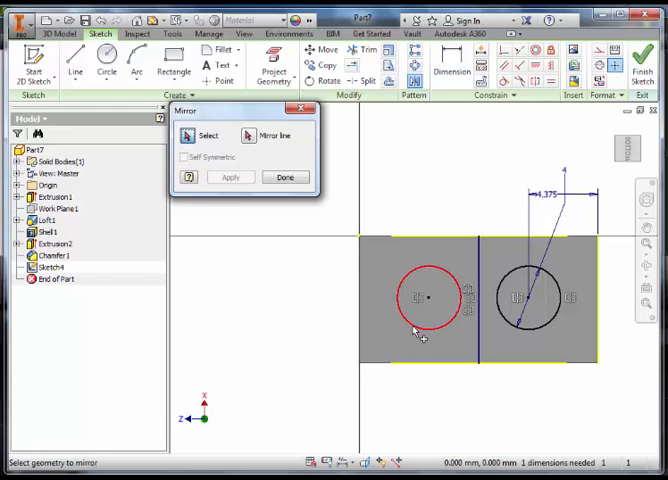
click(284, 176)
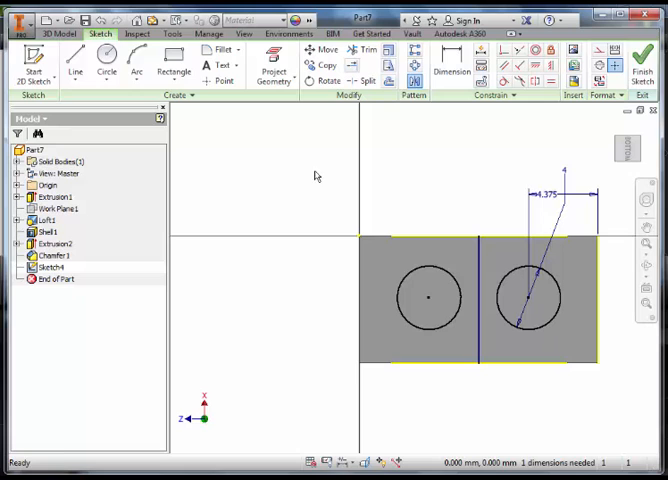
click(644, 56)
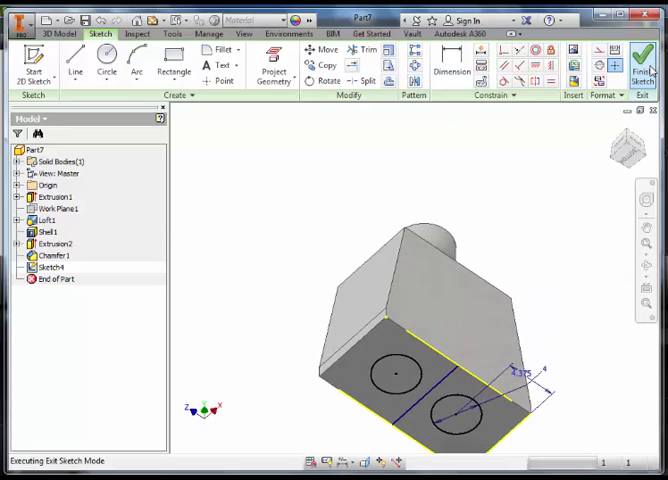
Step: Extrude-cut both circles to make two holes in the block's underside
click(640, 60)
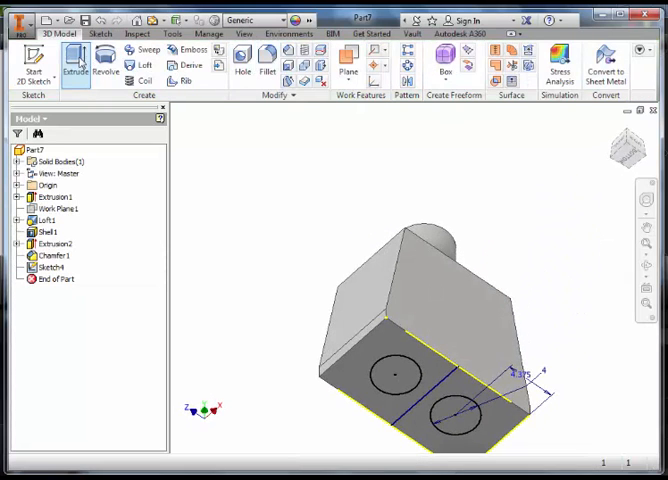
click(76, 60)
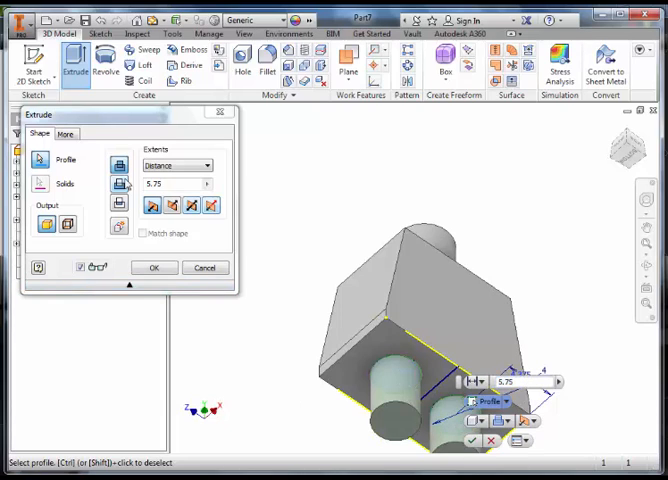
mouse_move(118, 188)
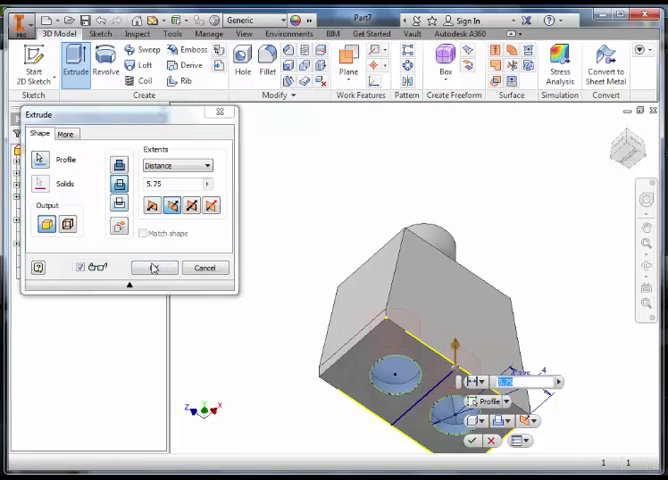
mouse_move(424, 328)
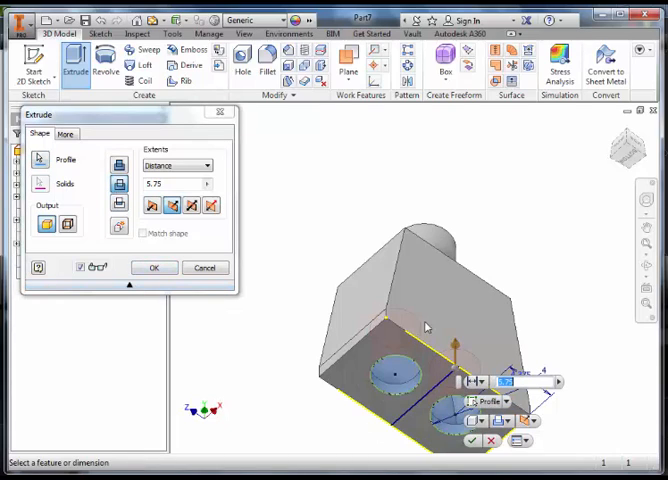
click(154, 268)
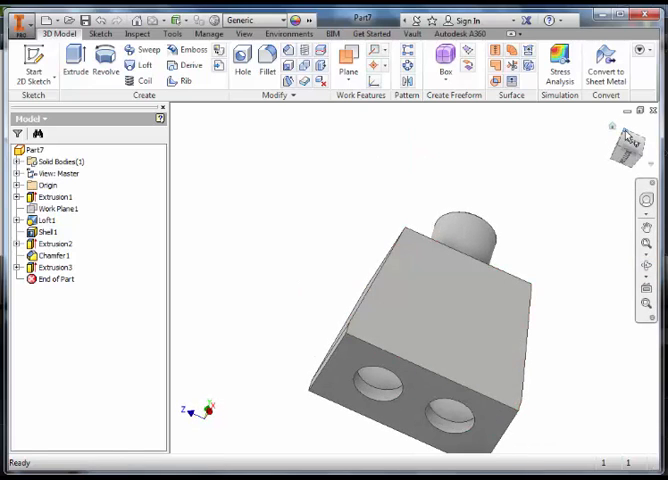
click(624, 150)
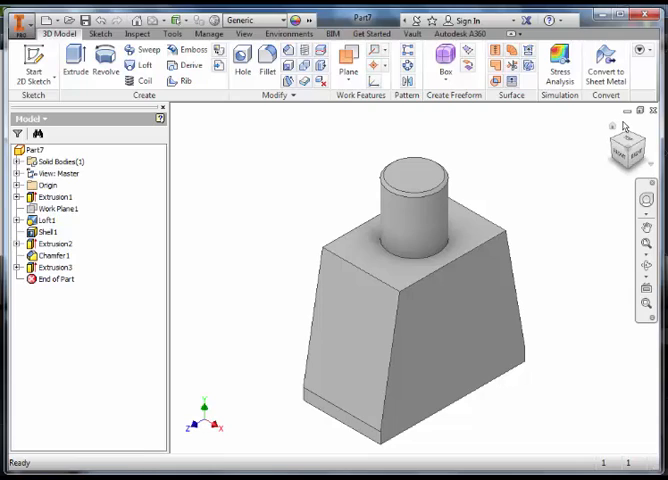
mouse_move(266, 320)
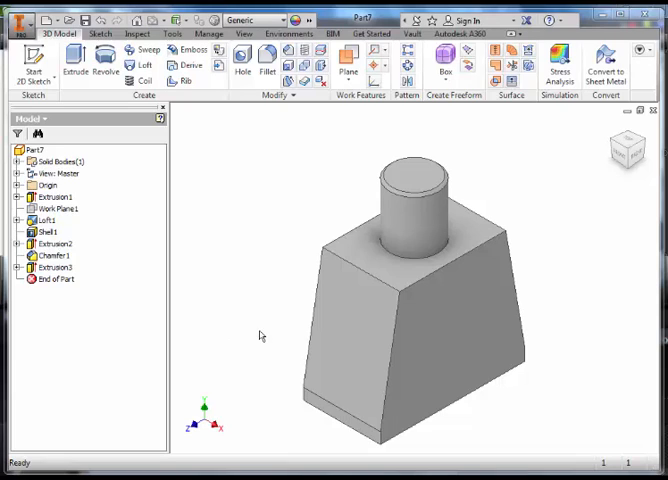
mouse_move(250, 316)
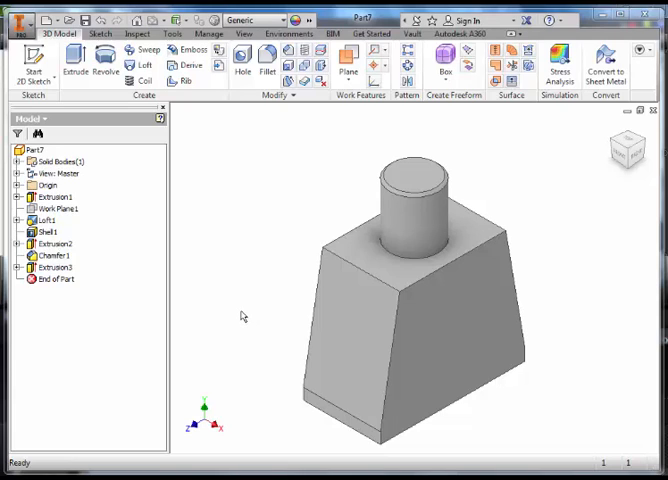
mouse_move(232, 310)
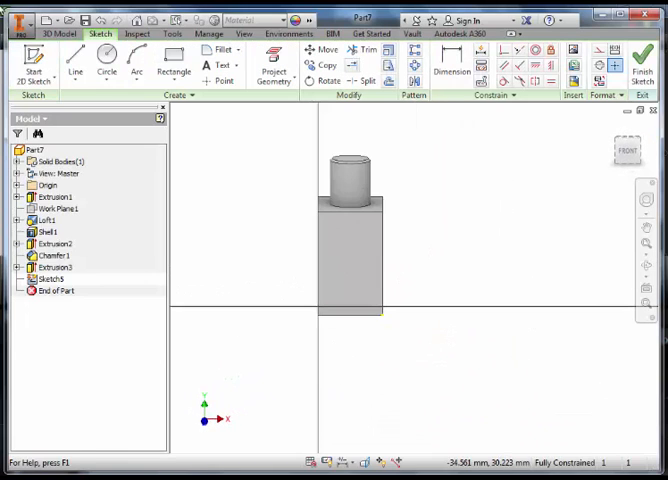
Step: Draw a circle on the side face with a diameter dimension and a 3.5 position dimension
click(104, 64)
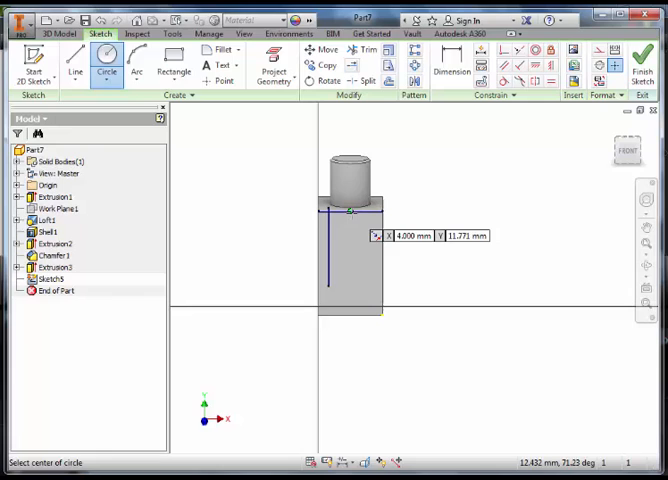
mouse_move(346, 240)
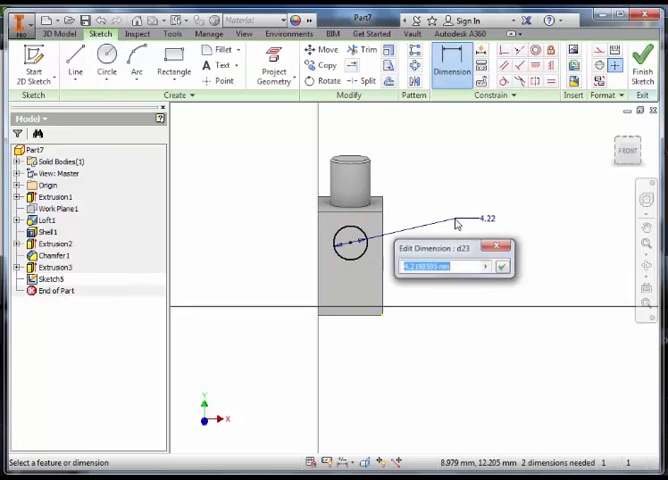
click(500, 266)
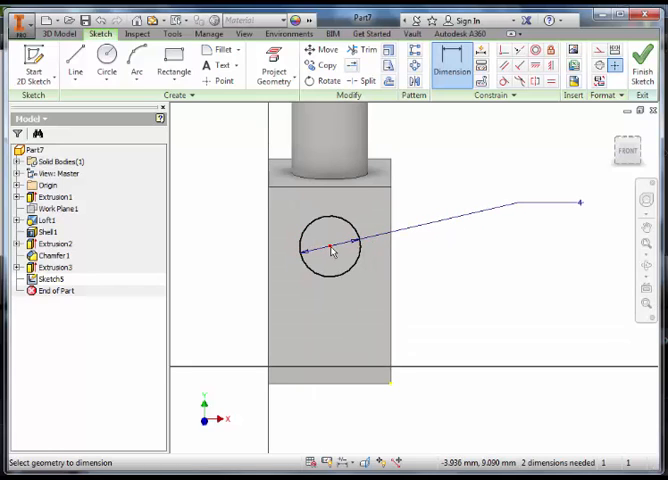
click(330, 188)
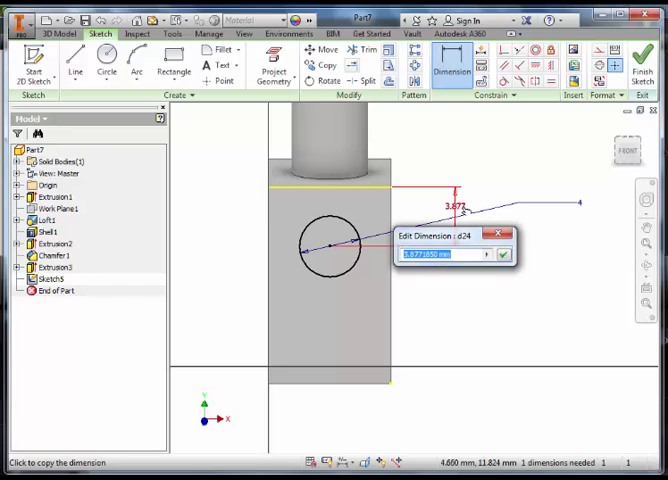
text(3.5)
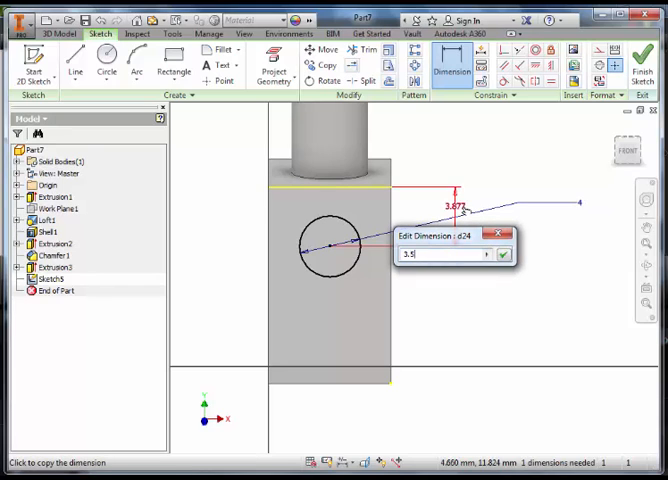
click(500, 252)
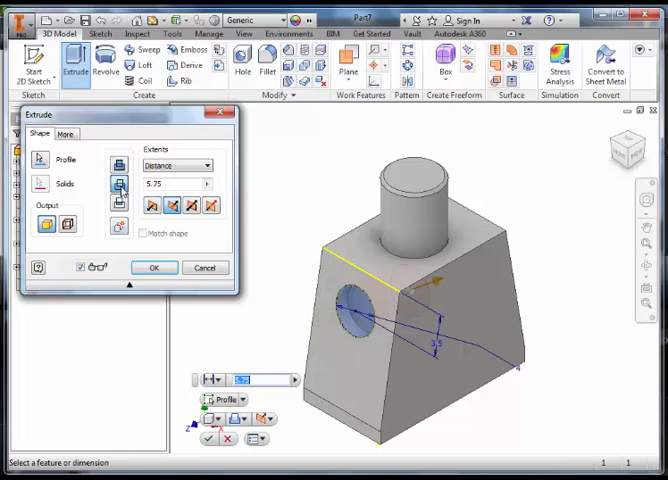
Step: Extrude-cut the circle to make a round arm hole in the slanted side
click(154, 268)
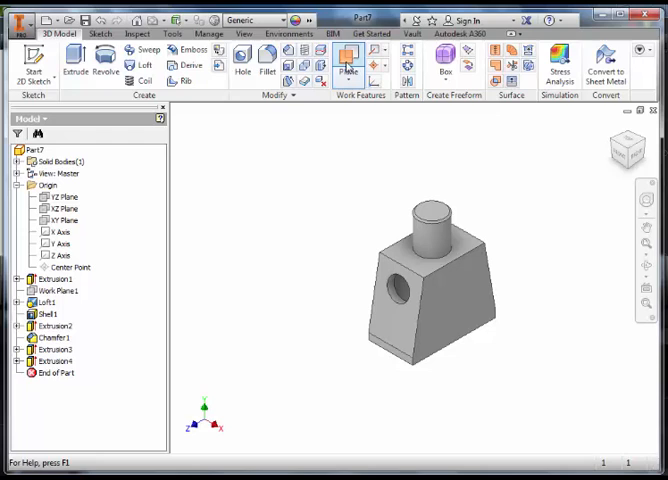
Step: Create a vertical mid-plane work plane through the block
click(348, 60)
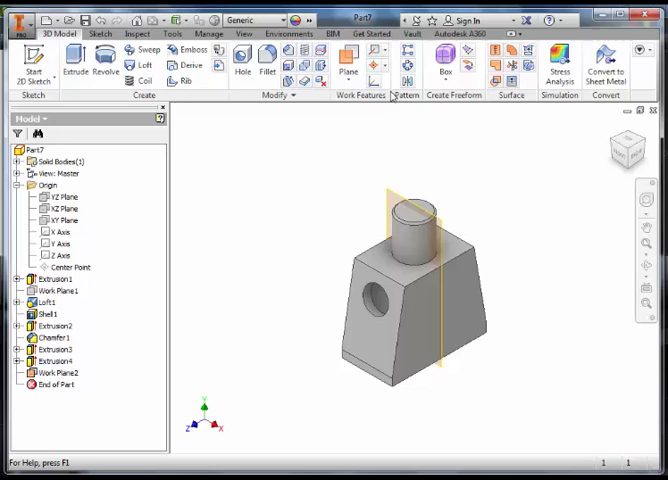
mouse_move(406, 80)
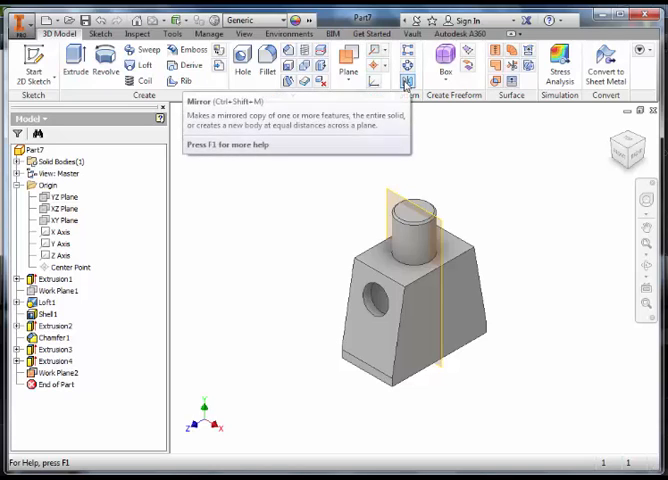
Step: Mirror the arm-hole extrusion across Work Plane2, creating Mirror1
click(406, 80)
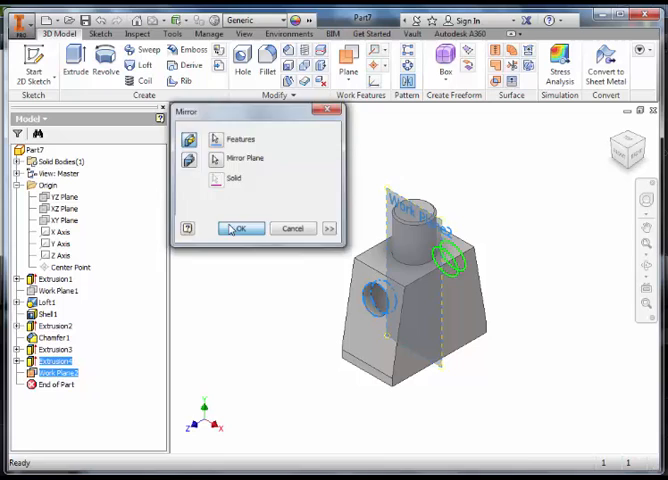
click(242, 228)
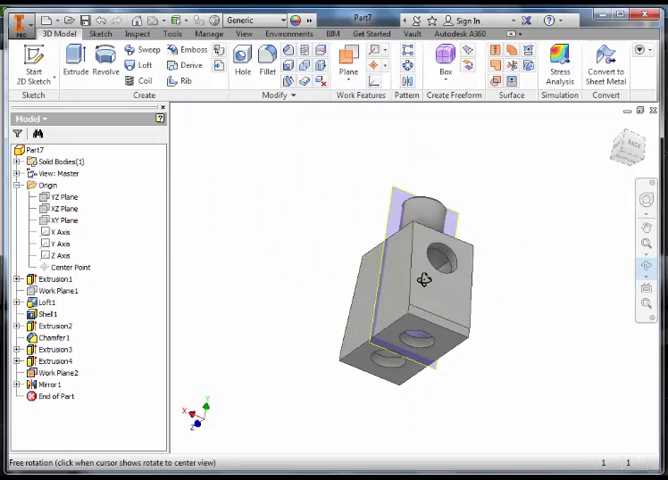
drag(430, 290, 390, 310)
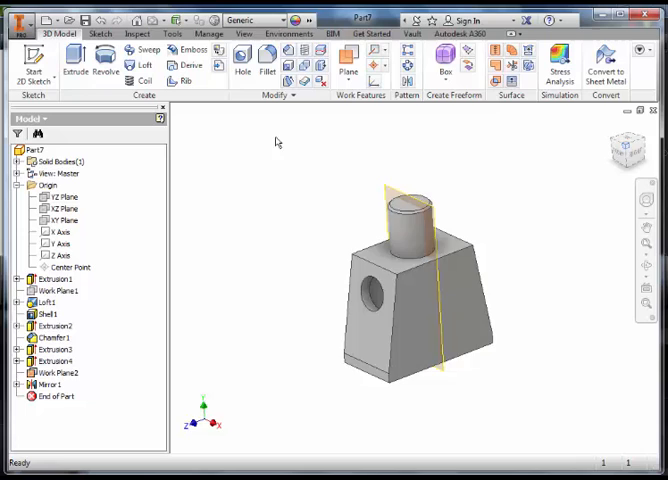
Step: Select Work Plane2 in the browser and bring up its options to hide it
click(56, 372)
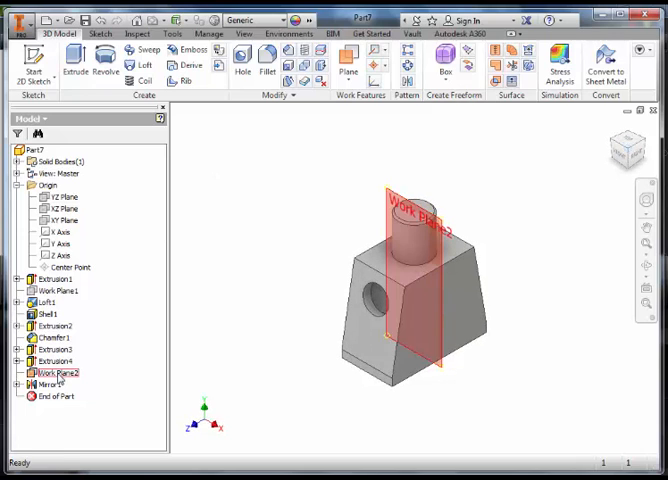
right_click(58, 372)
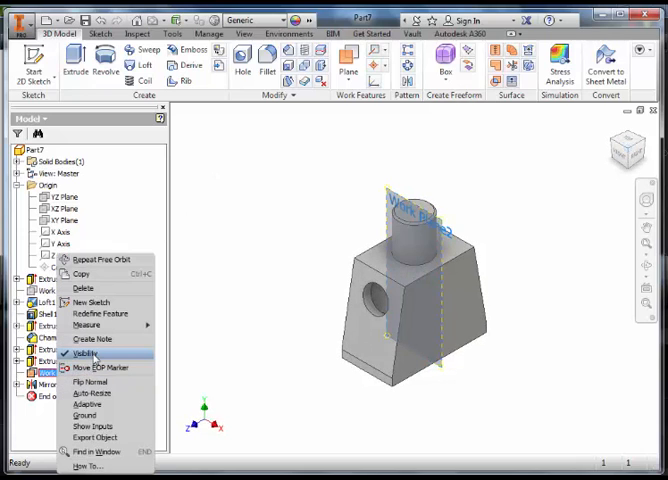